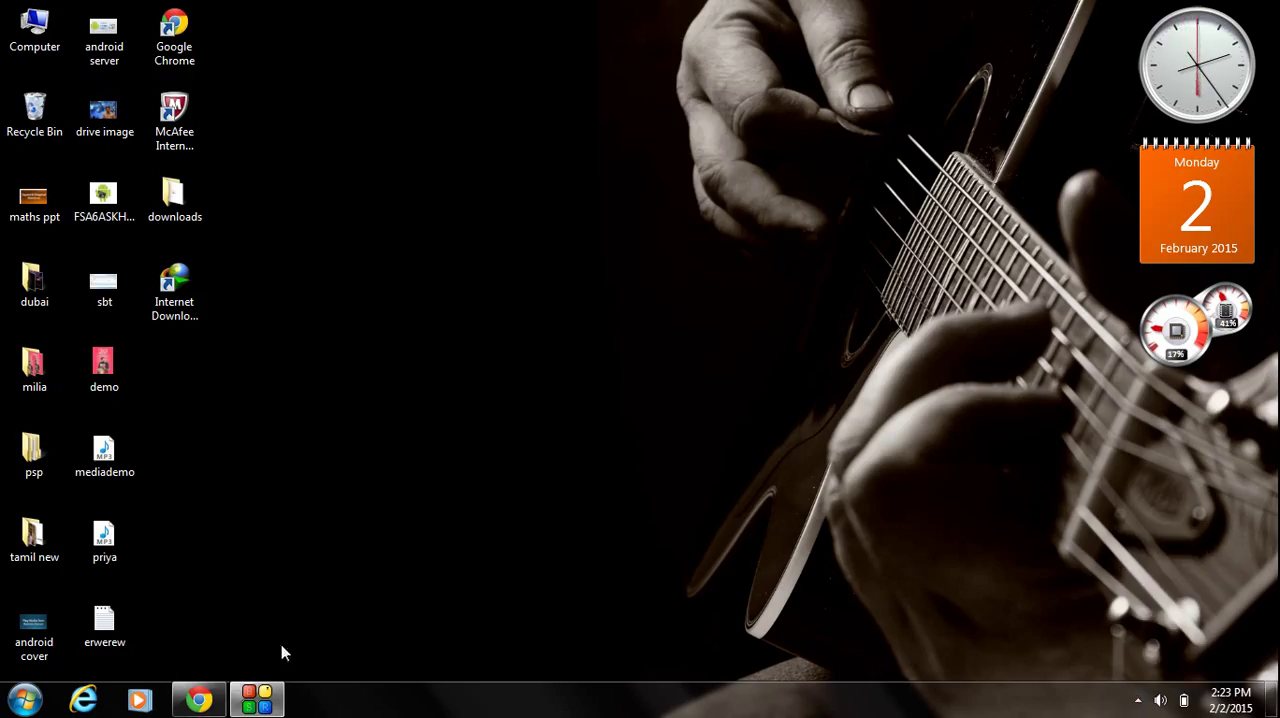
Launch Chrome from the taskbar and begin a Google search for the JDK
left_click(202, 696)
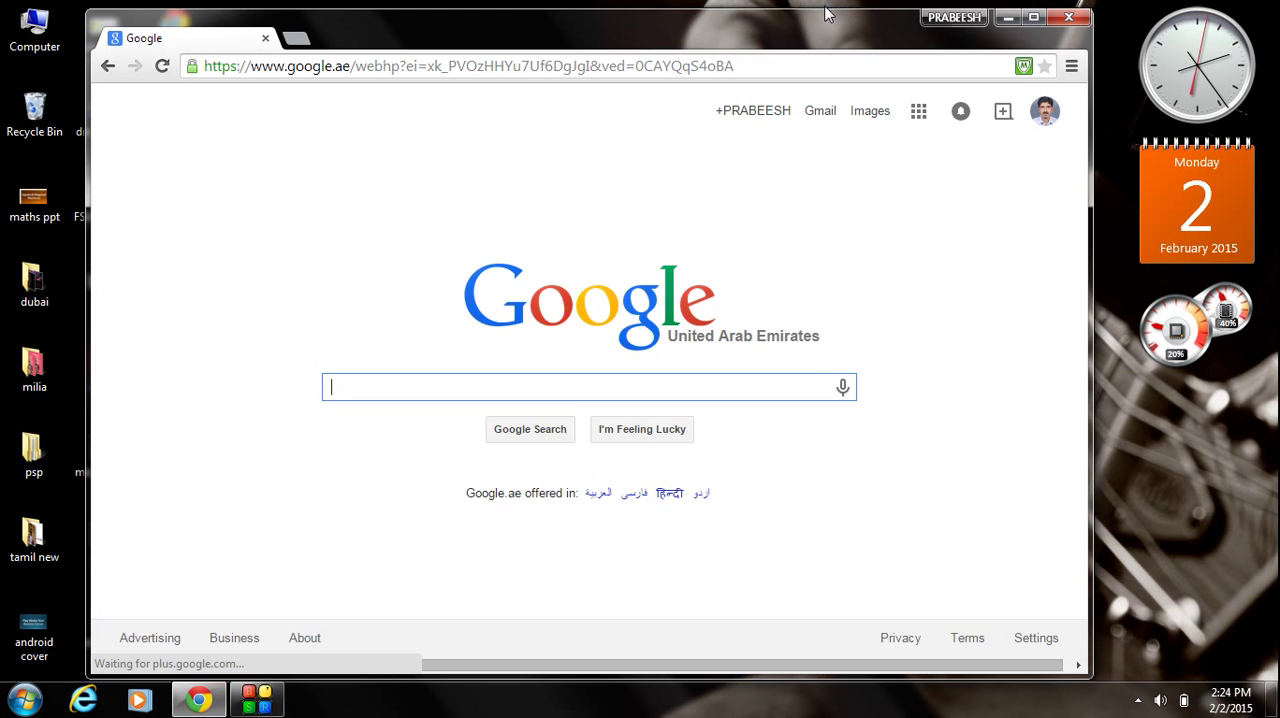
type("j")
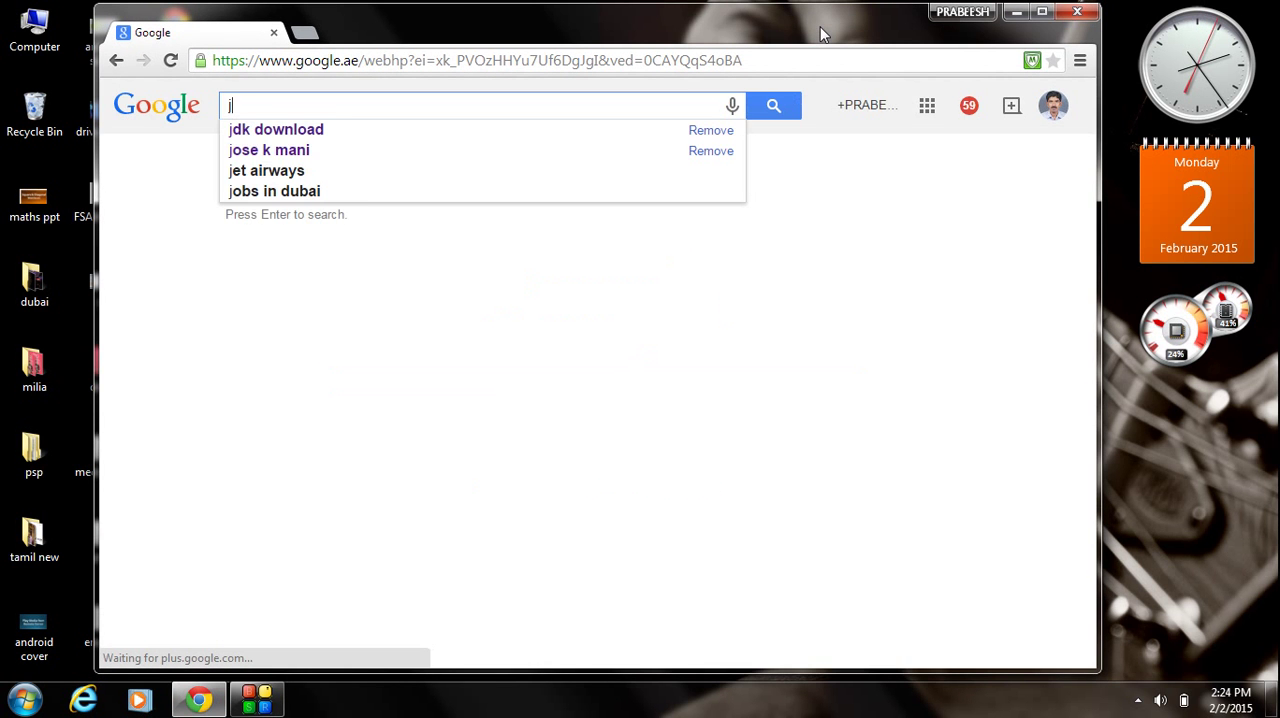
Search 'jdk download' and reach Oracle's Java SE Downloads result
left_click(276, 128)
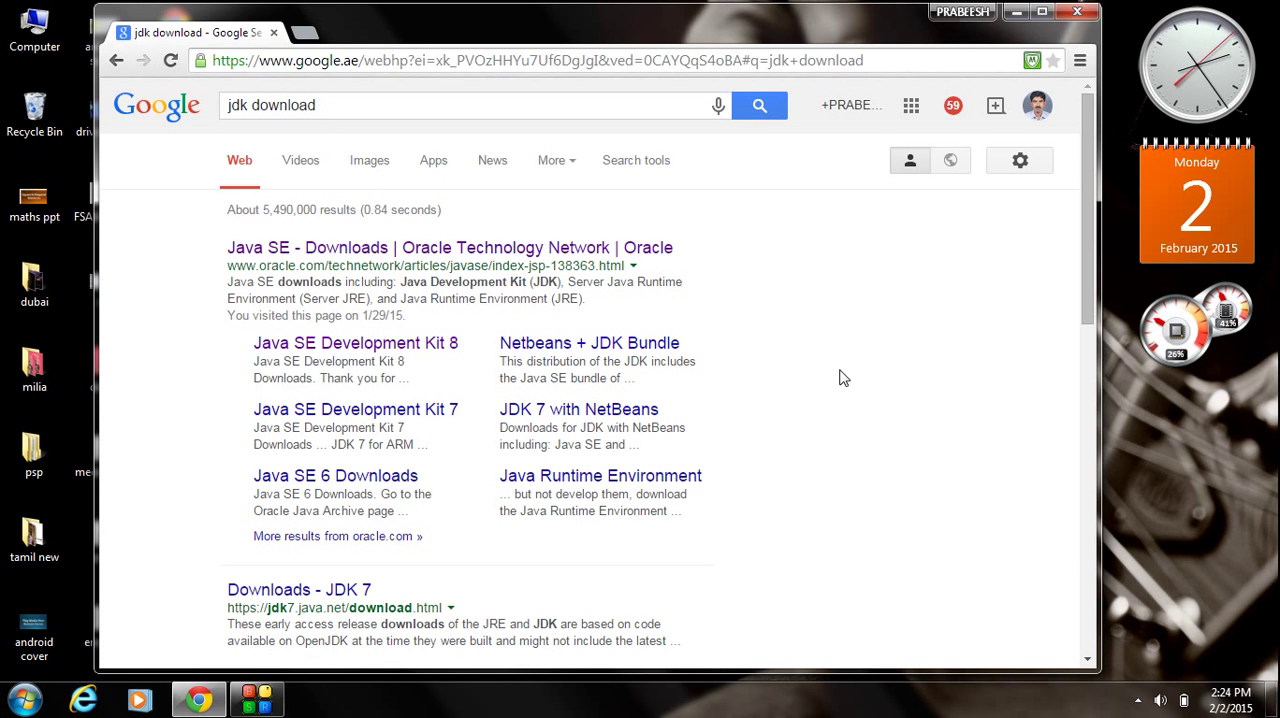
mouse_move(444, 280)
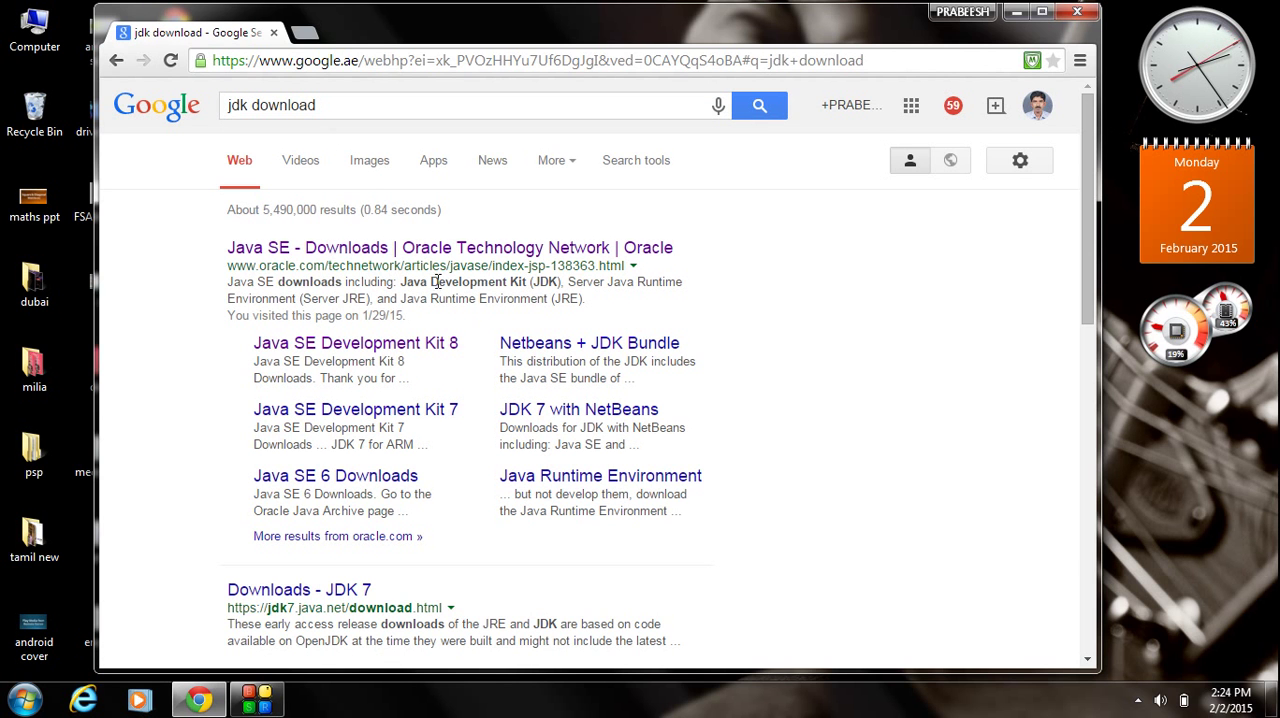
mouse_move(516, 320)
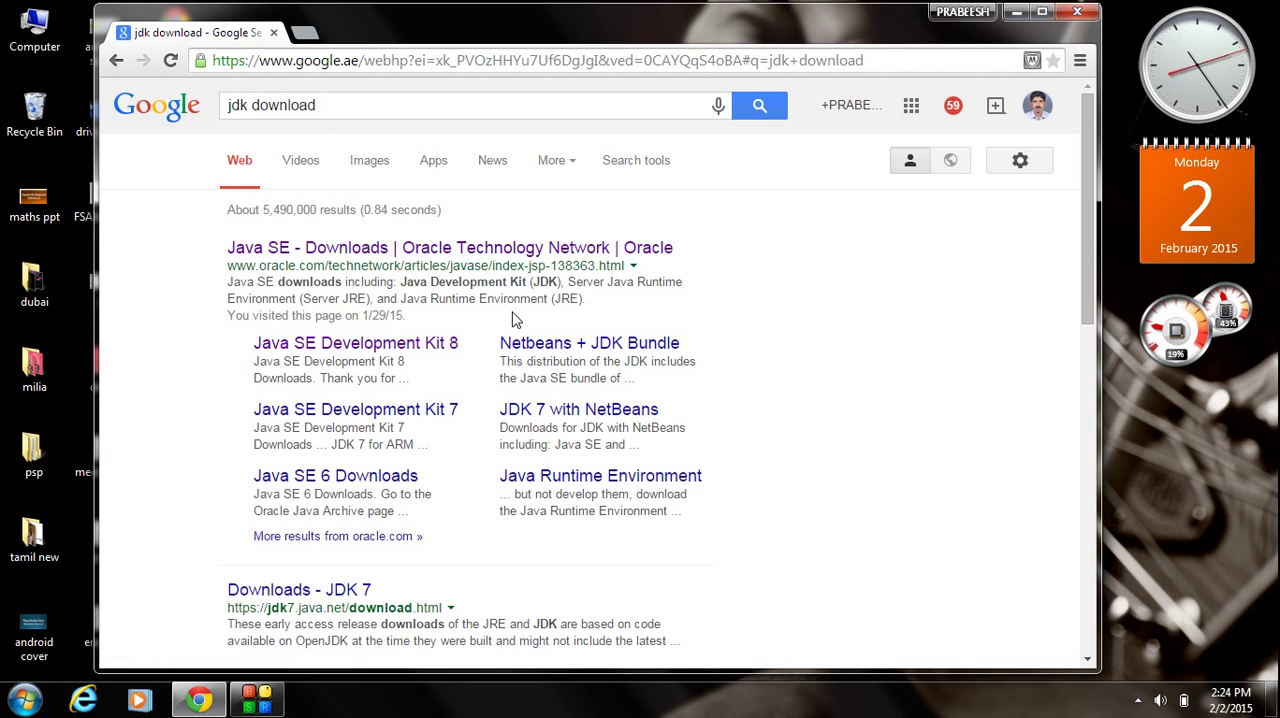
mouse_move(752, 284)
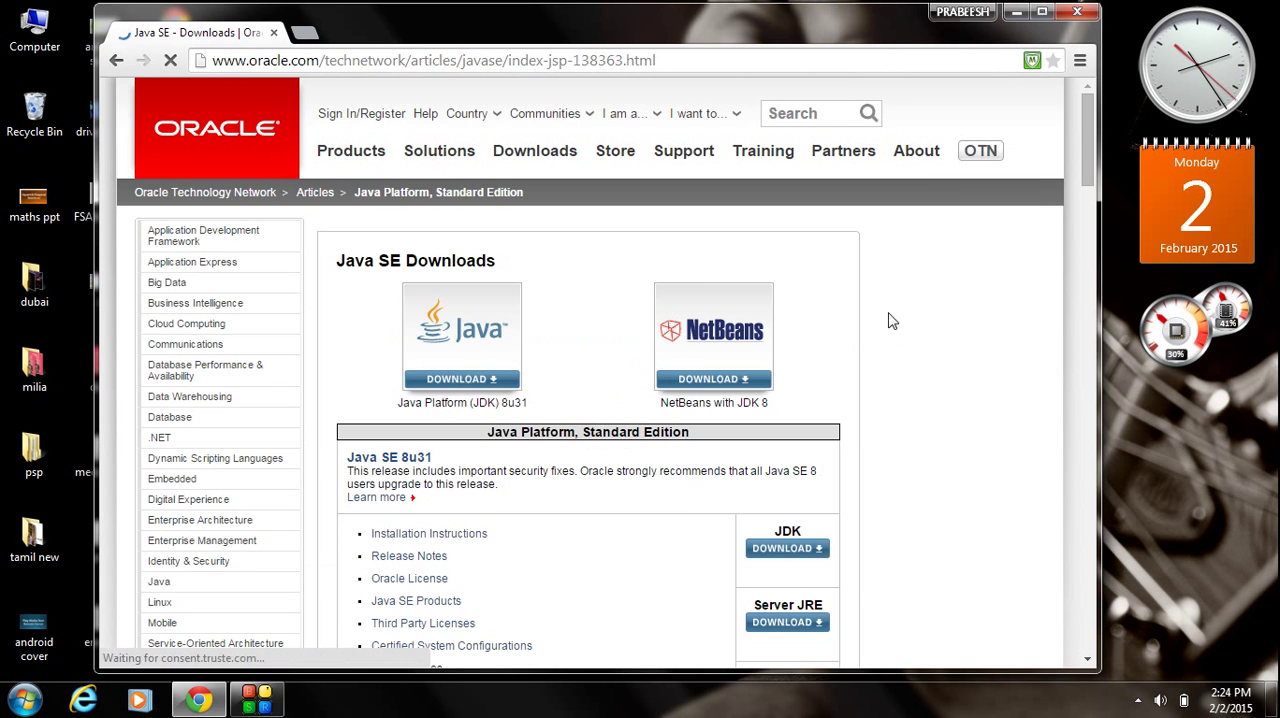
scroll("down", 3)
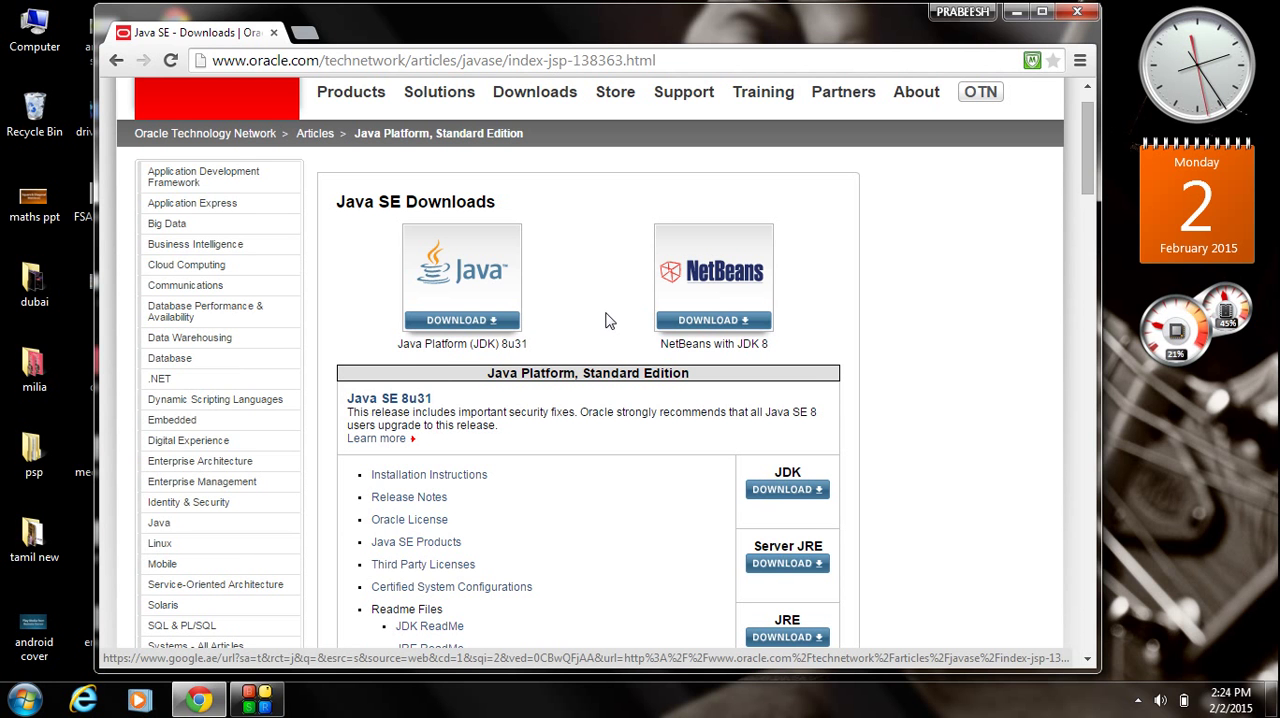
mouse_move(472, 364)
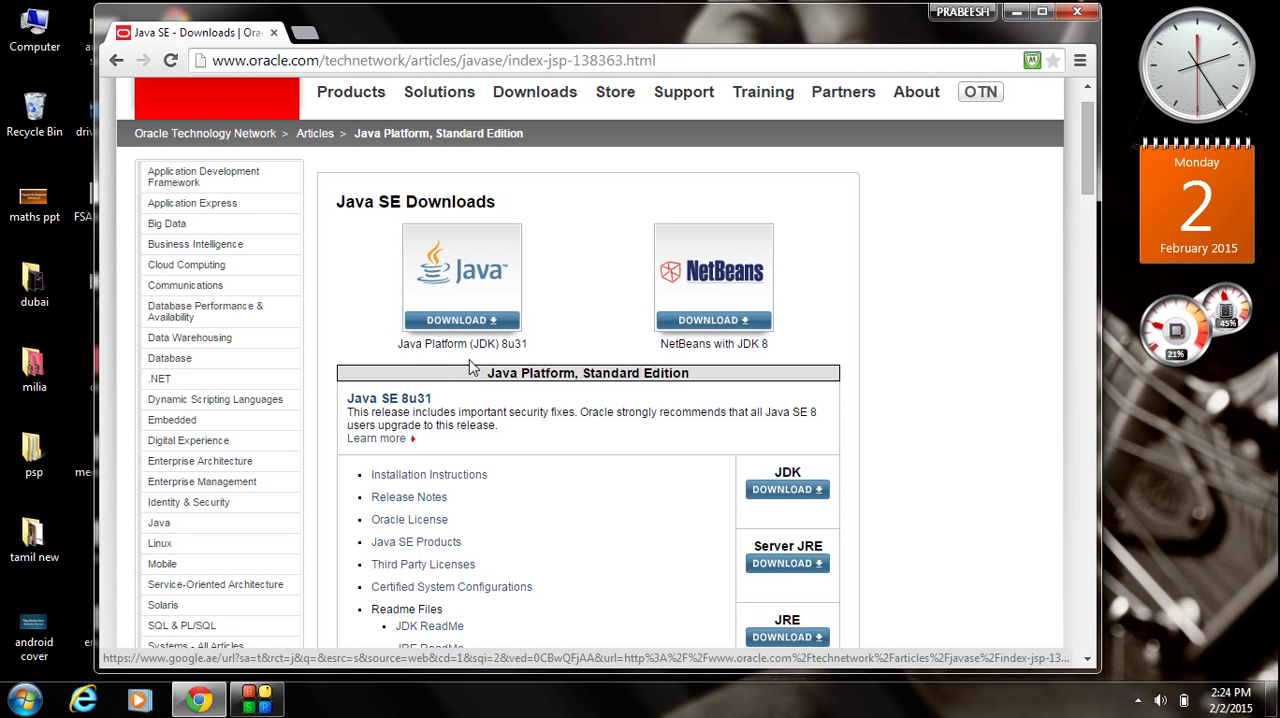
mouse_move(704, 308)
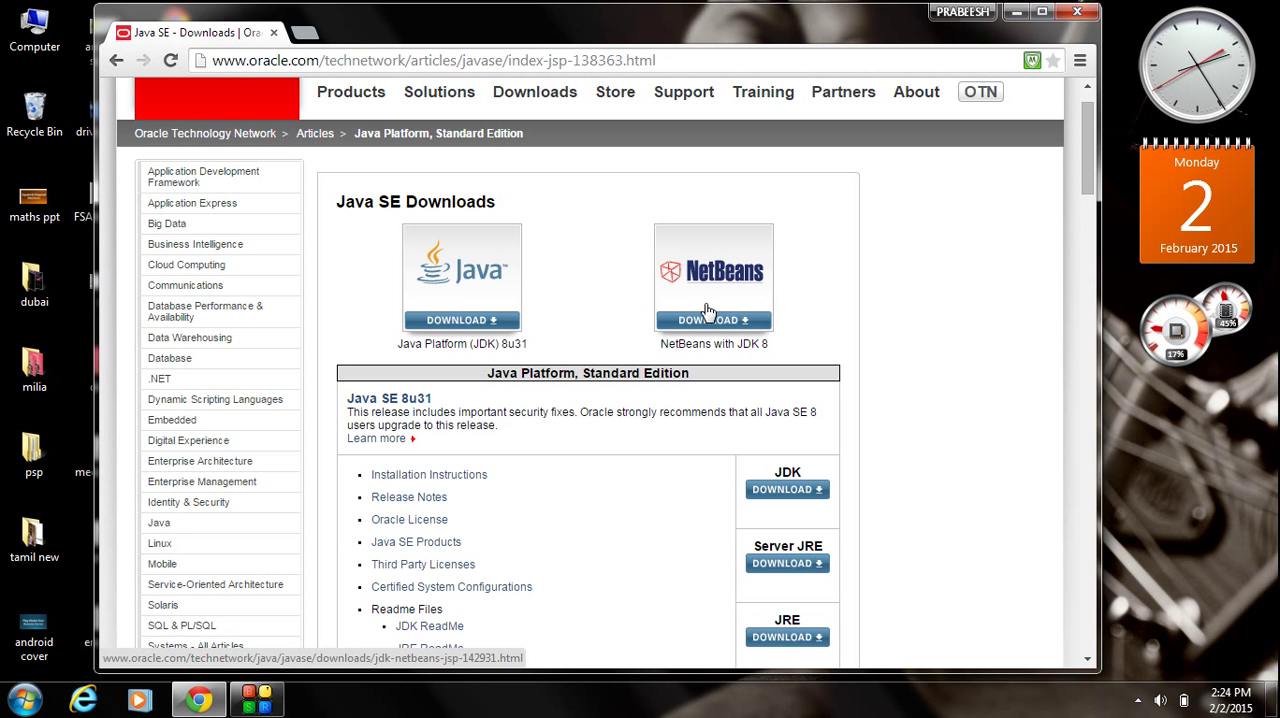
mouse_move(488, 344)
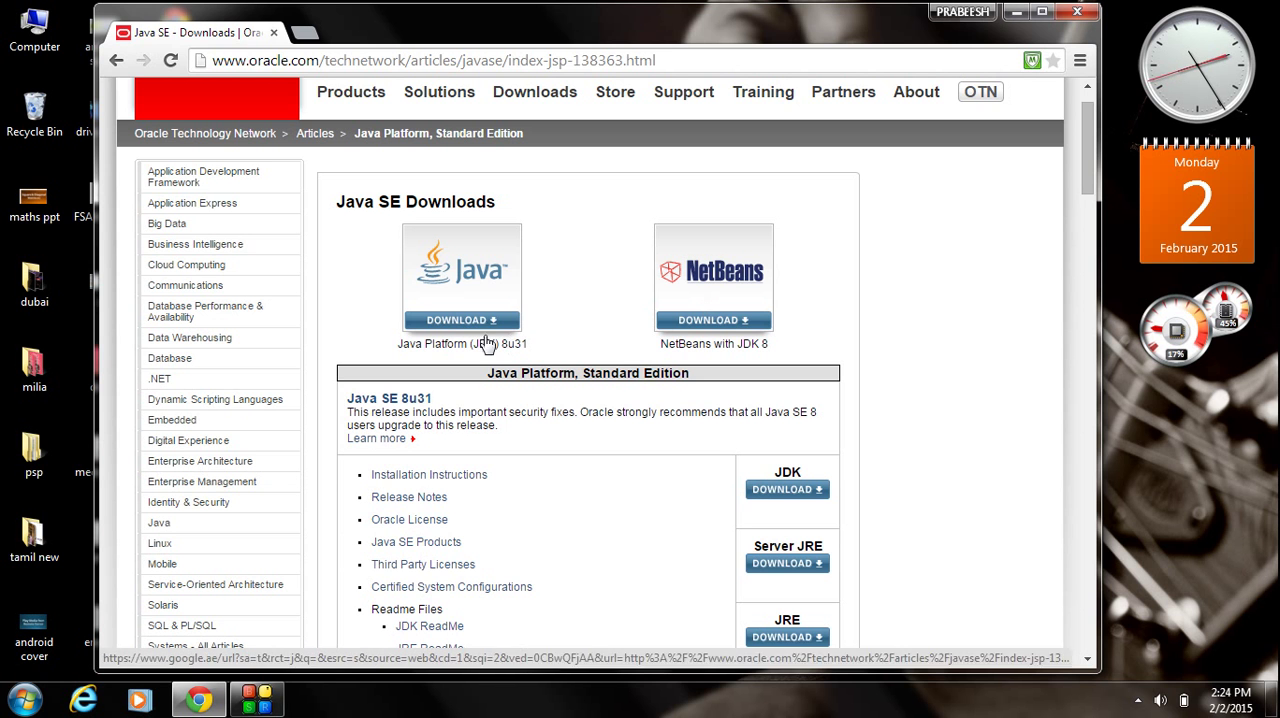
Go to the JDK 8u31 downloads and accept the license agreement above the Windows links
left_click(460, 320)
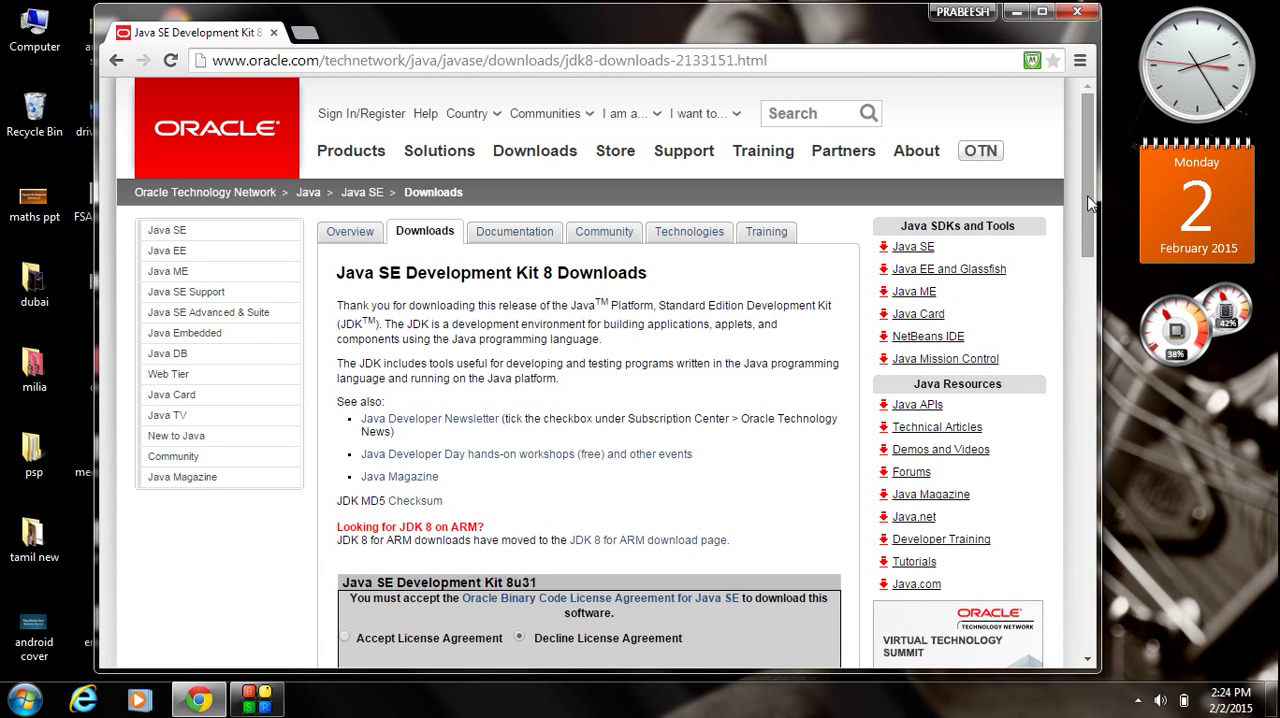
scroll("down", 3)
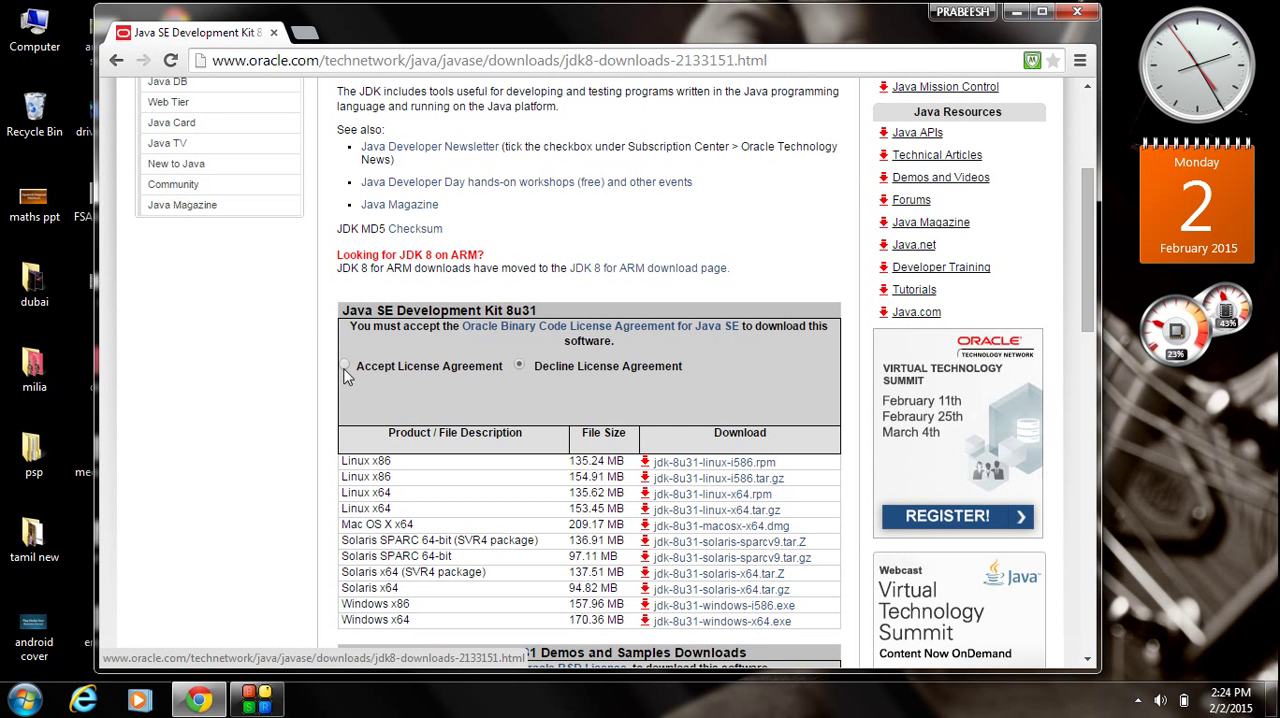
left_click(344, 366)
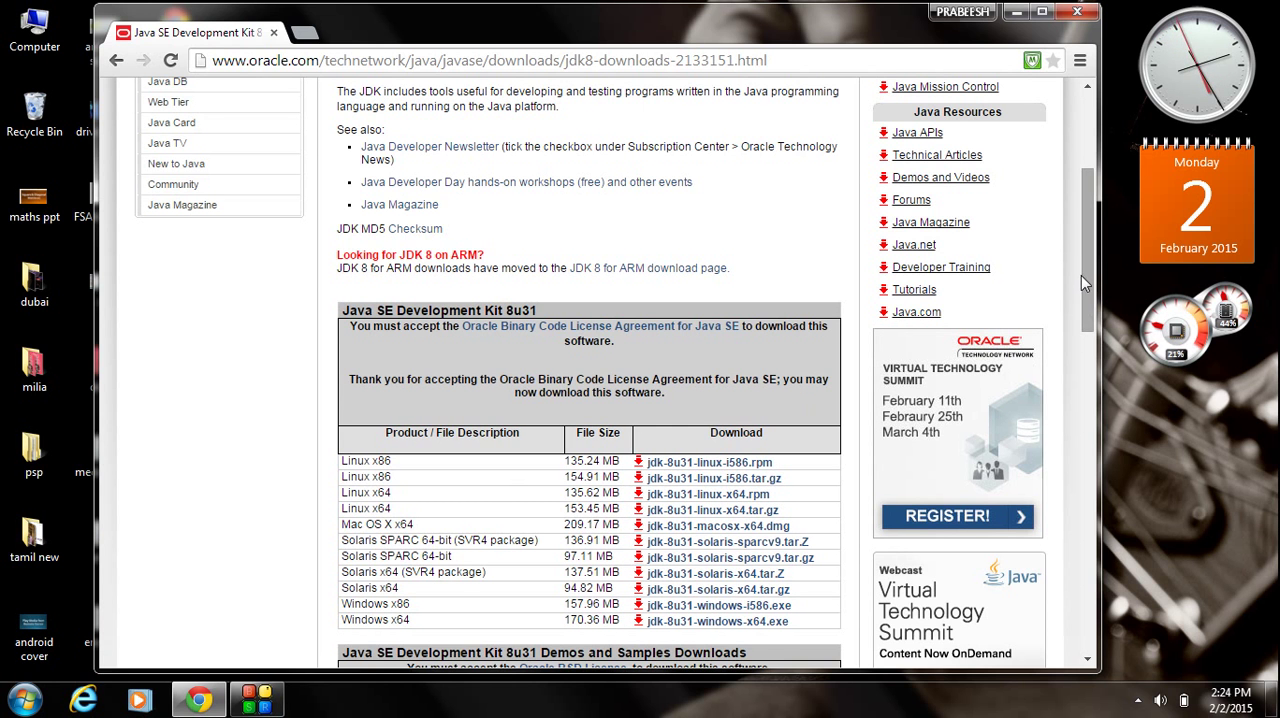
scroll("down", 3)
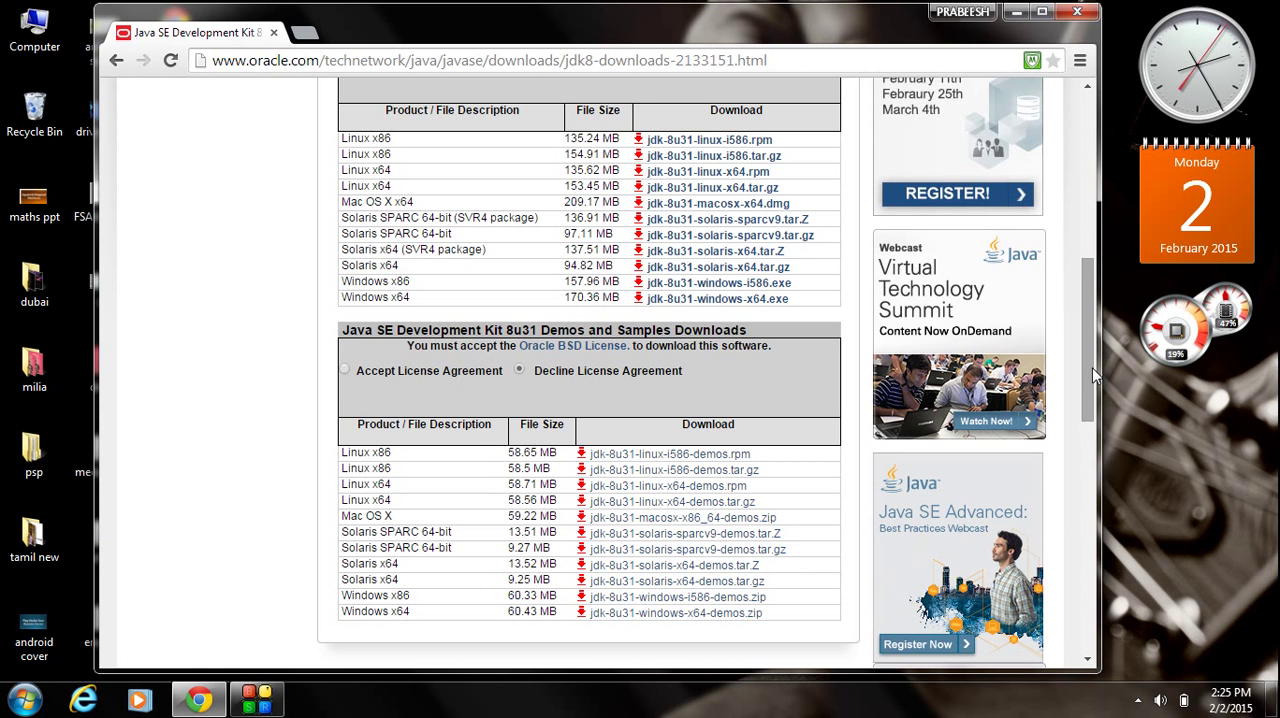
mouse_move(468, 242)
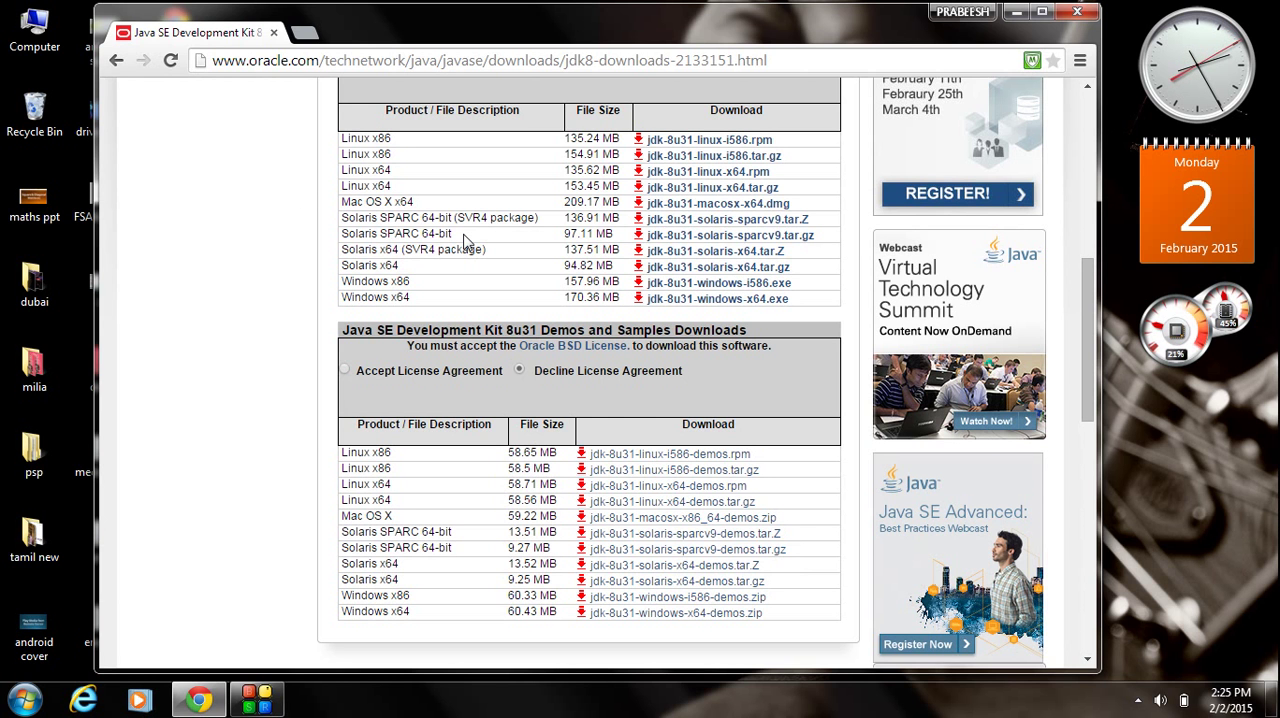
mouse_move(434, 216)
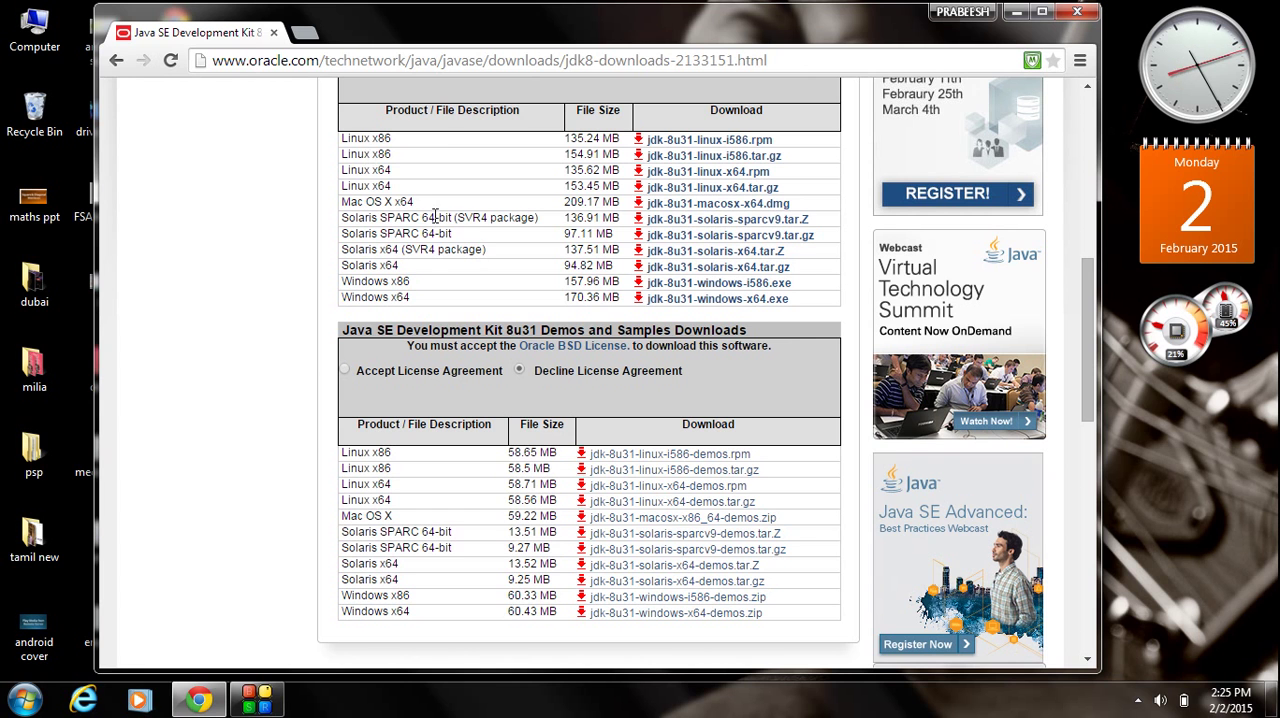
mouse_move(480, 244)
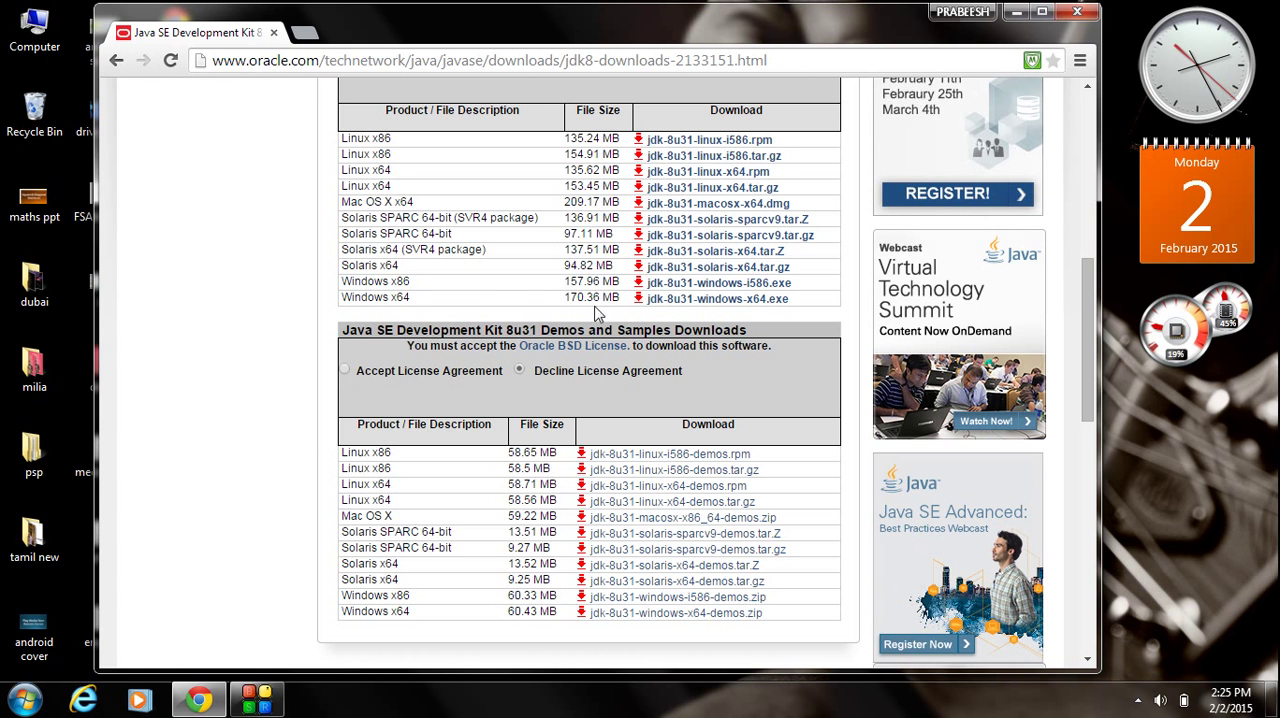
mouse_move(432, 308)
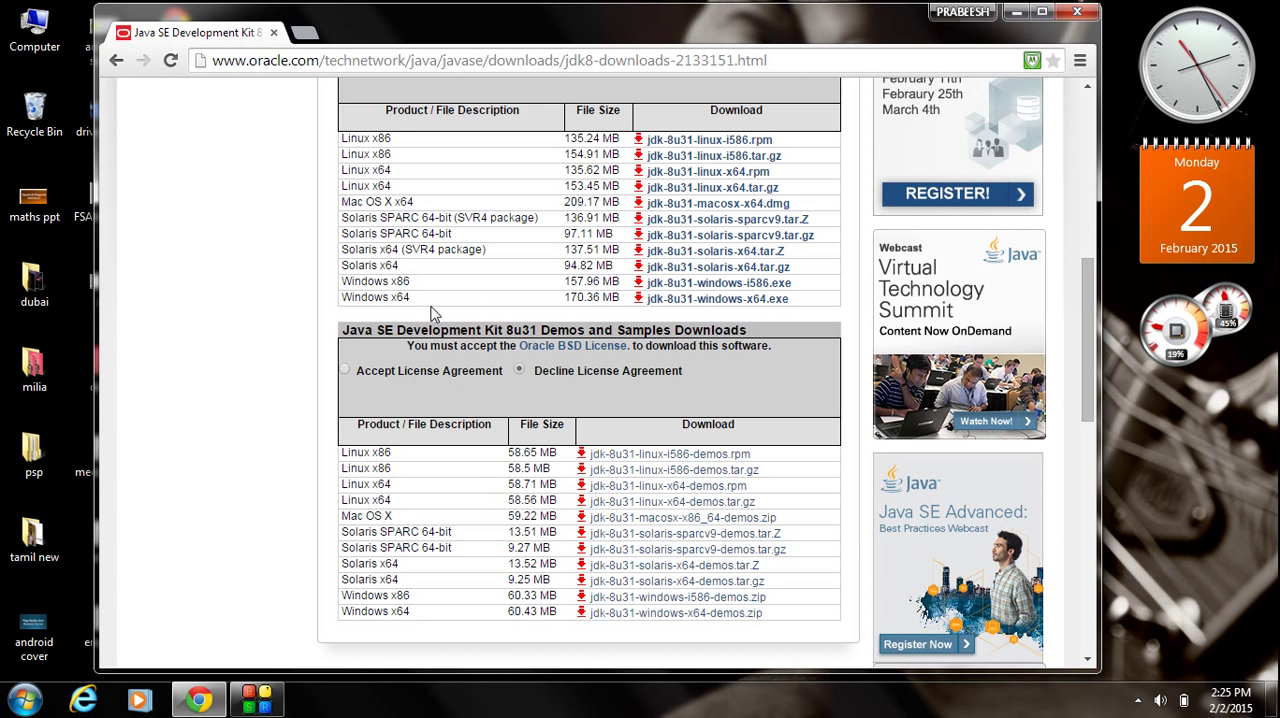
mouse_move(688, 318)
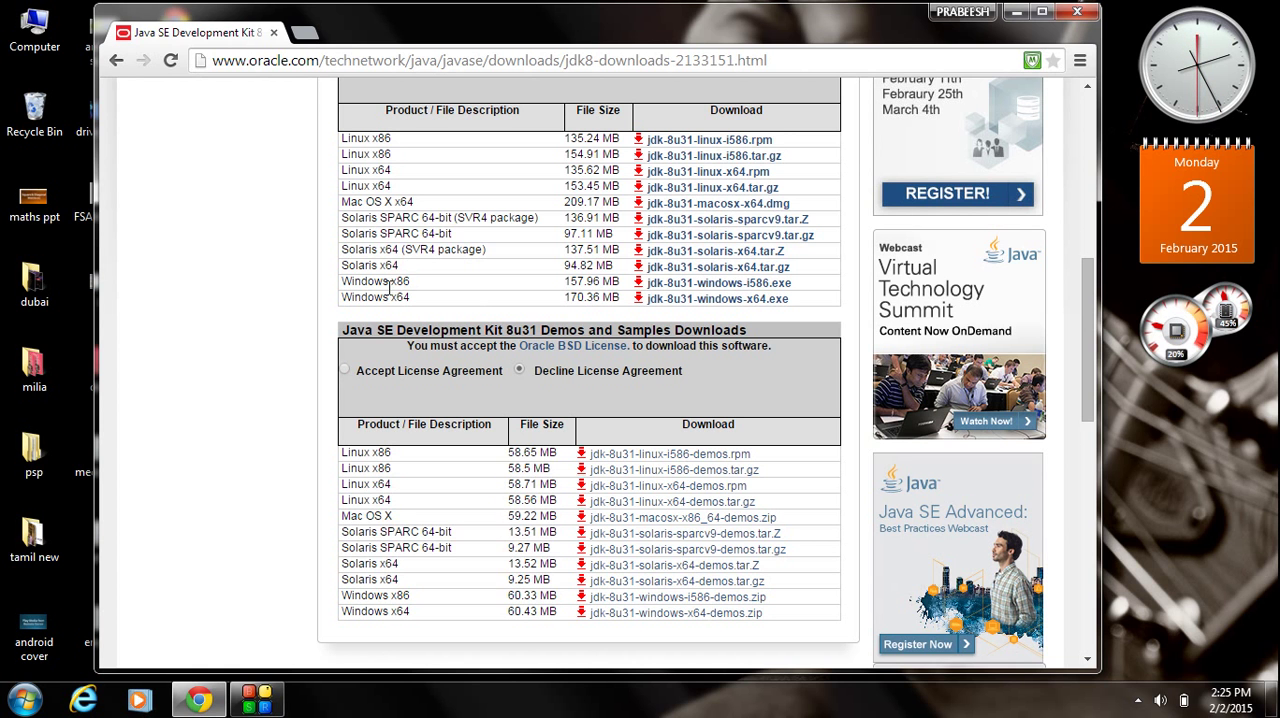
mouse_move(676, 288)
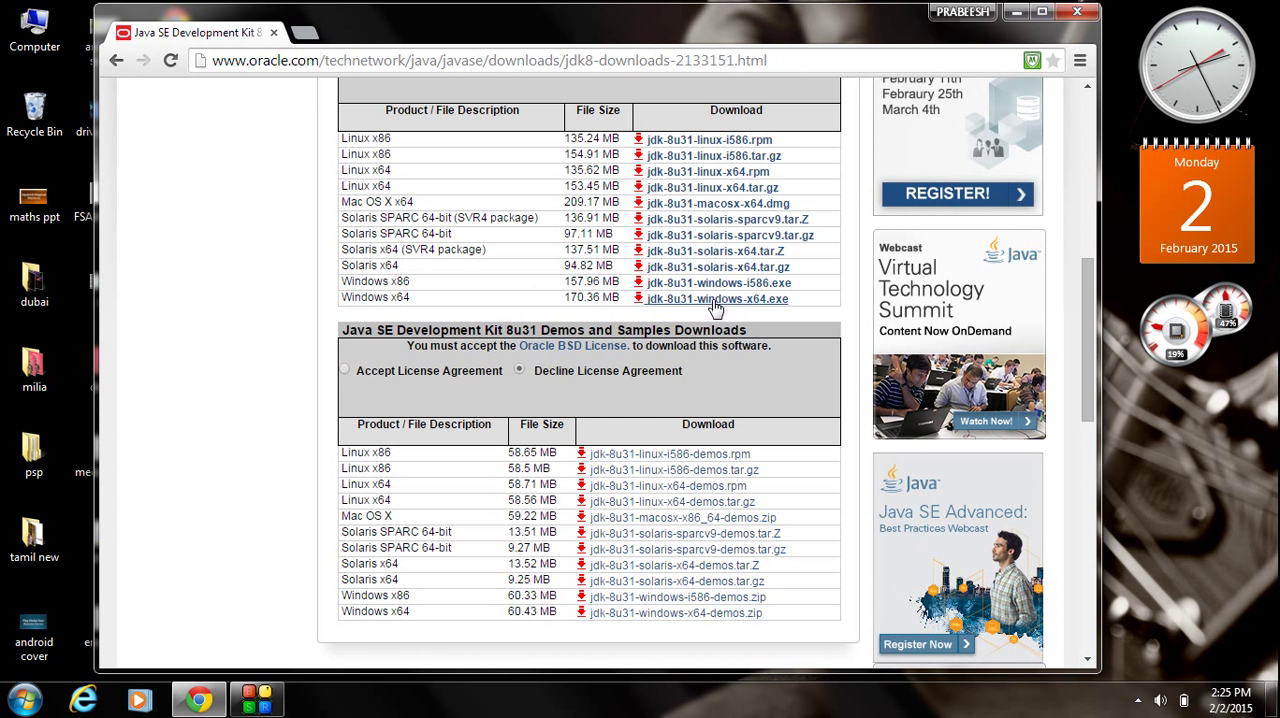
mouse_move(712, 304)
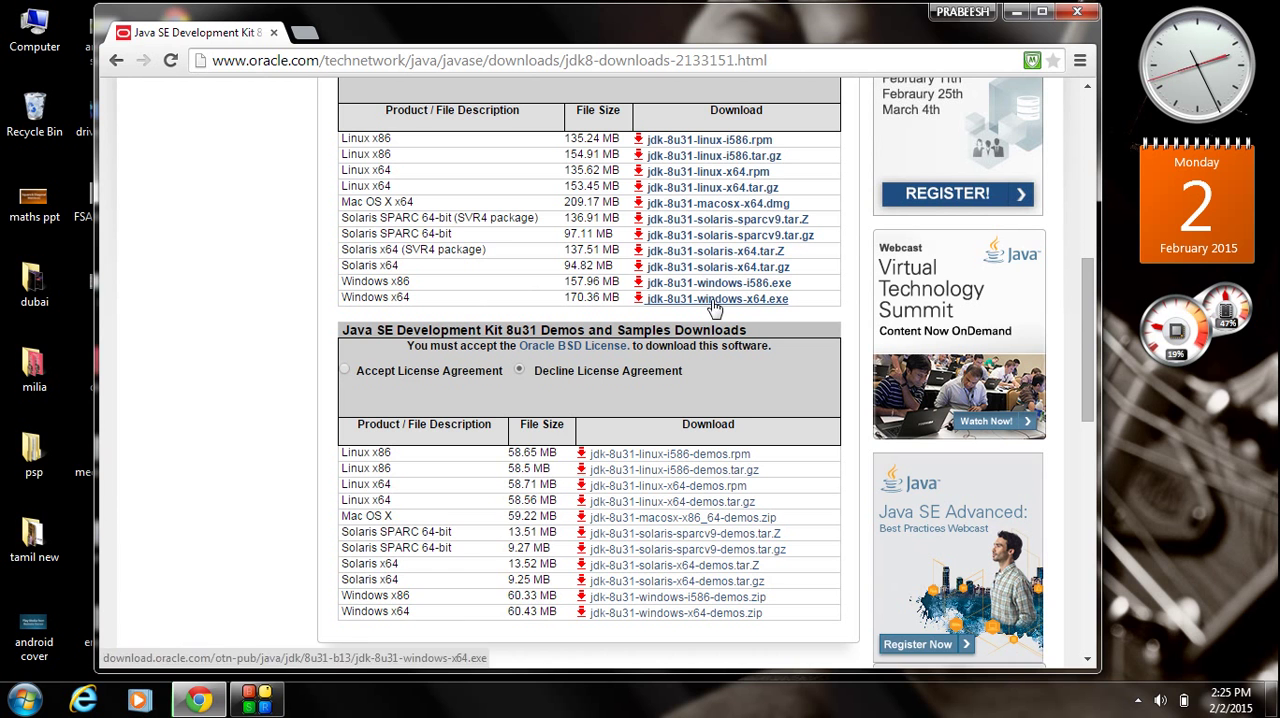
Show the downloaded jdk-8u31-windows-x64.exe in its folder
left_click(714, 300)
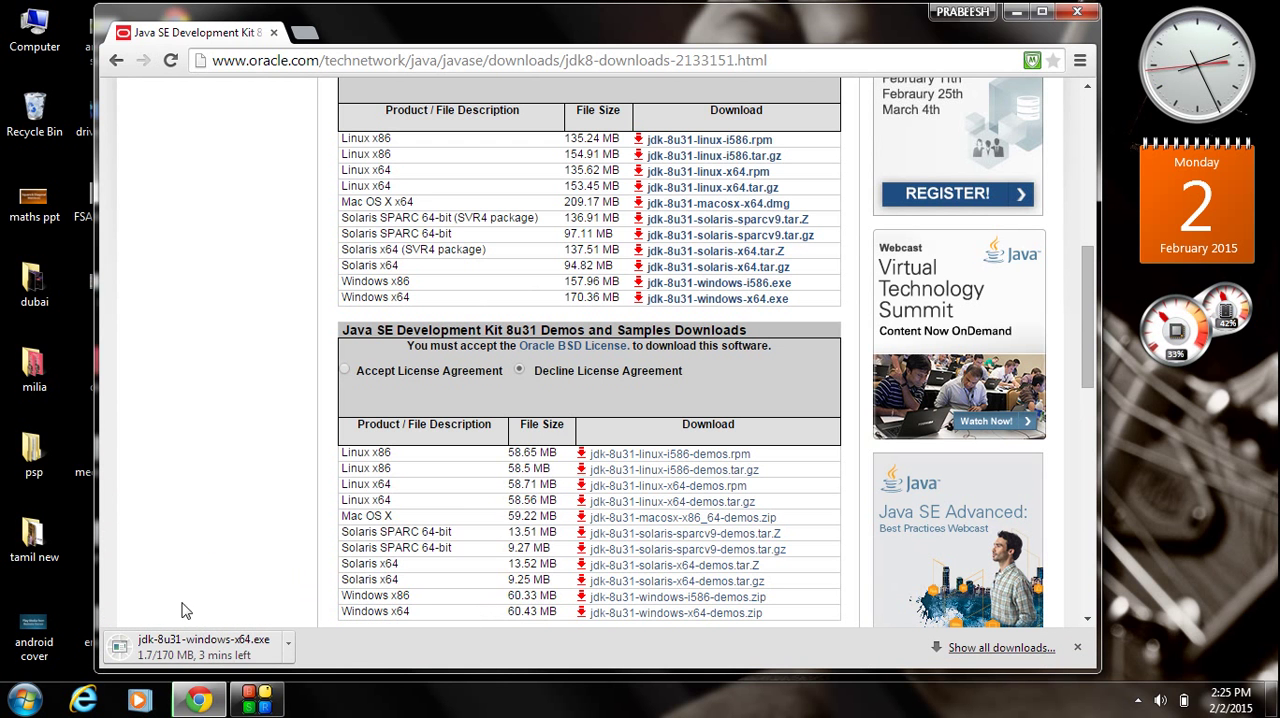
mouse_move(232, 588)
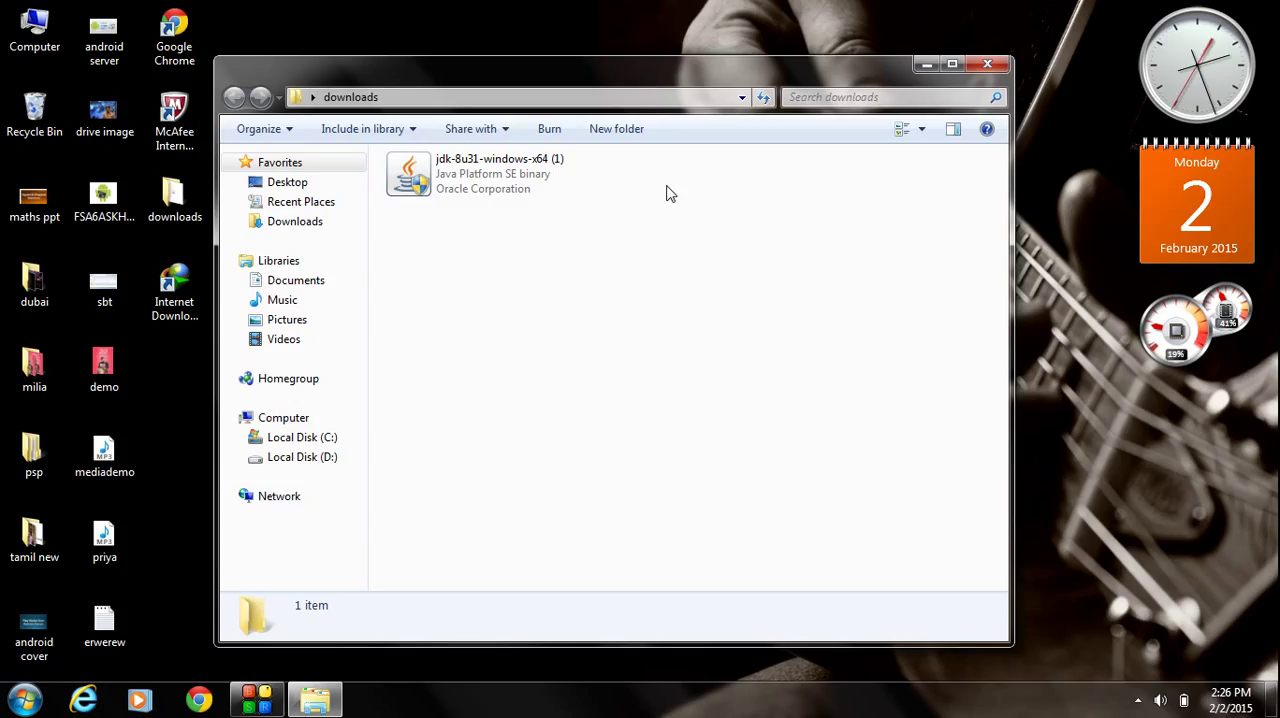
left_click(484, 176)
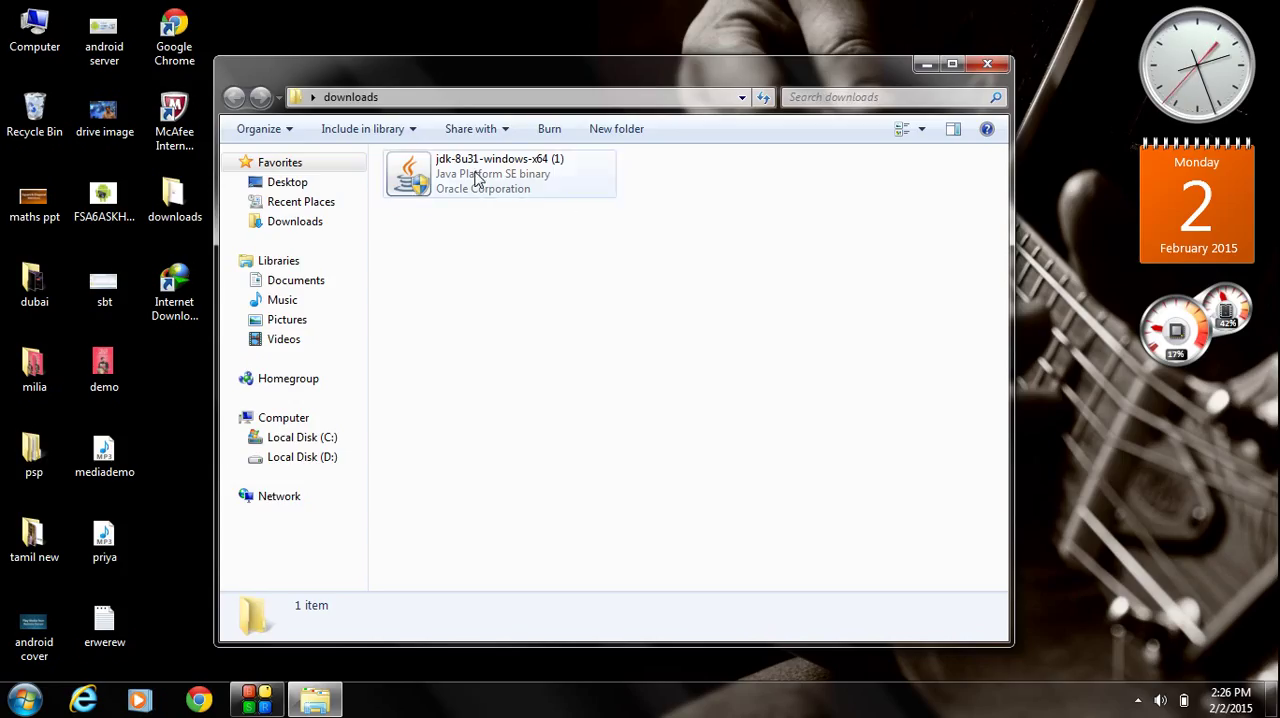
left_click(484, 172)
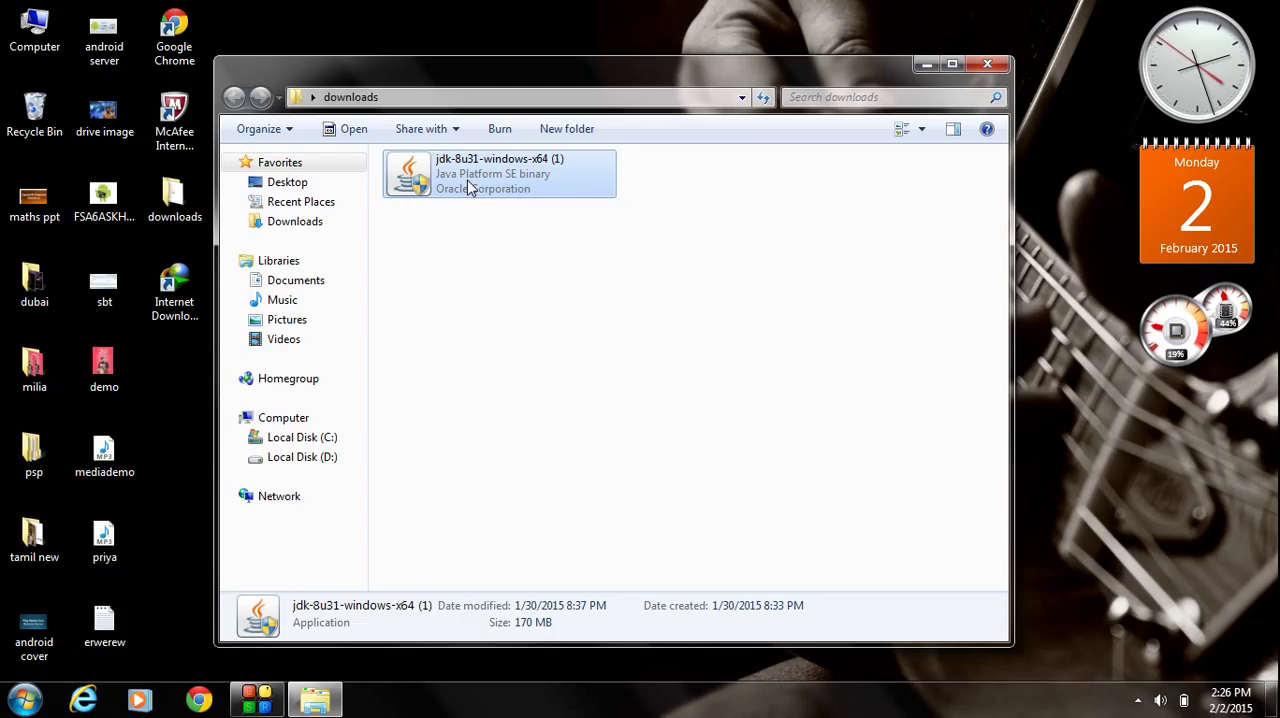
mouse_move(428, 152)
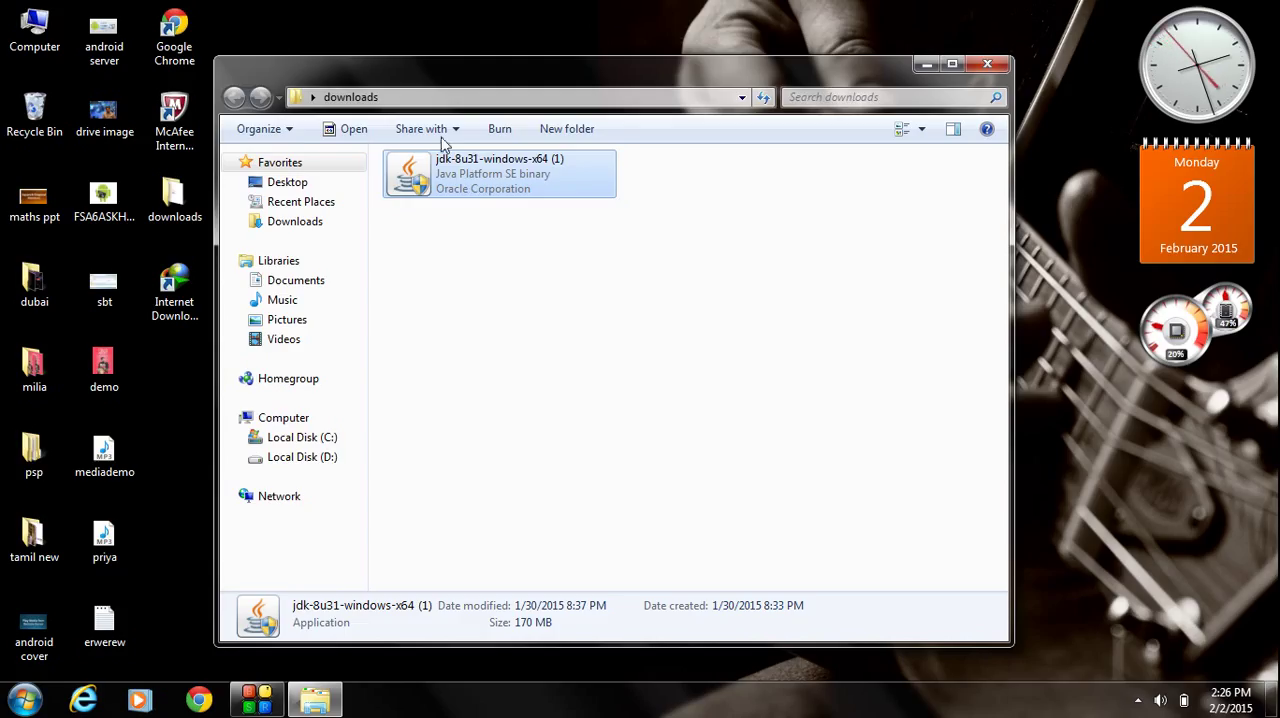
mouse_move(464, 228)
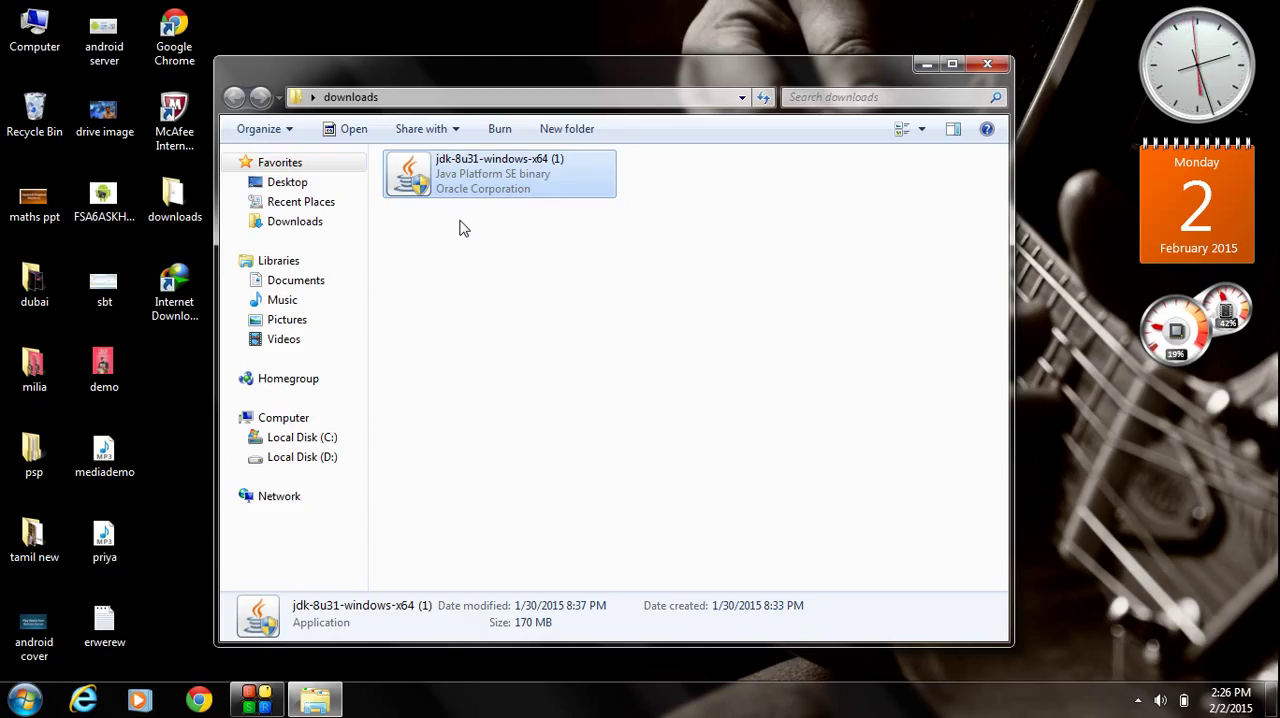
mouse_move(856, 132)
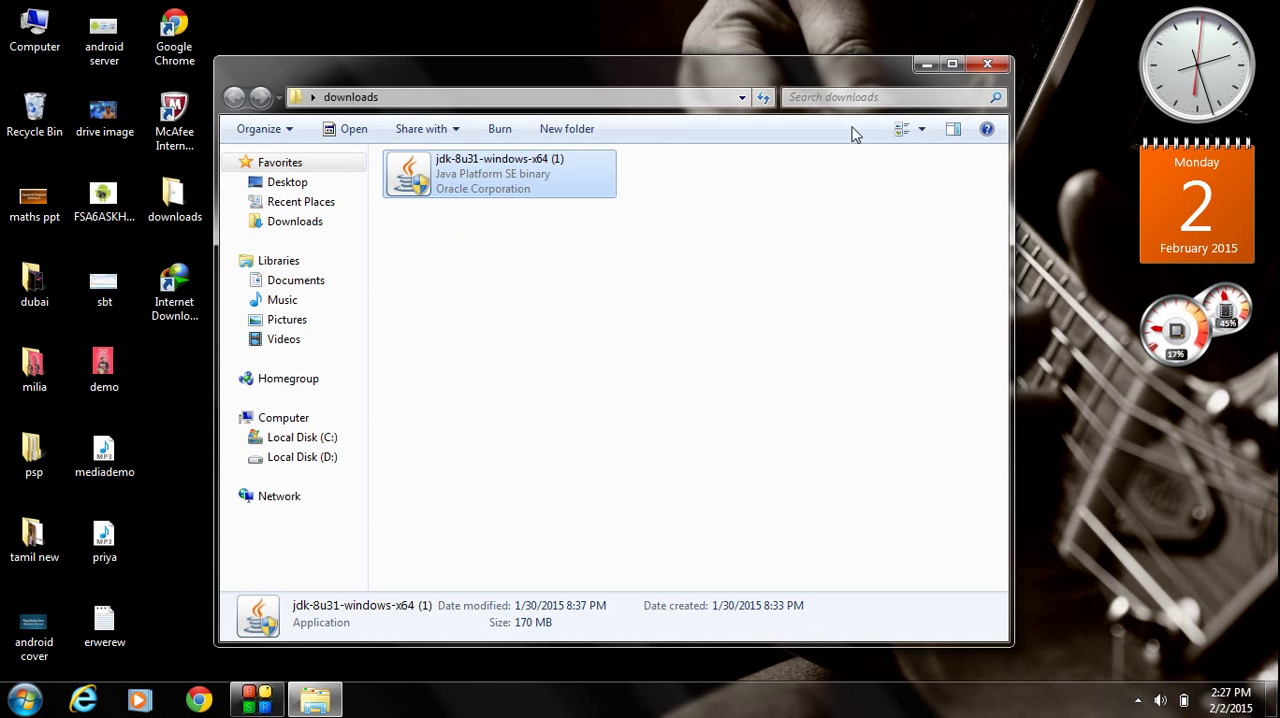
Browse from Computer into Local Disk (C:) and then Program Files
left_click(988, 62)
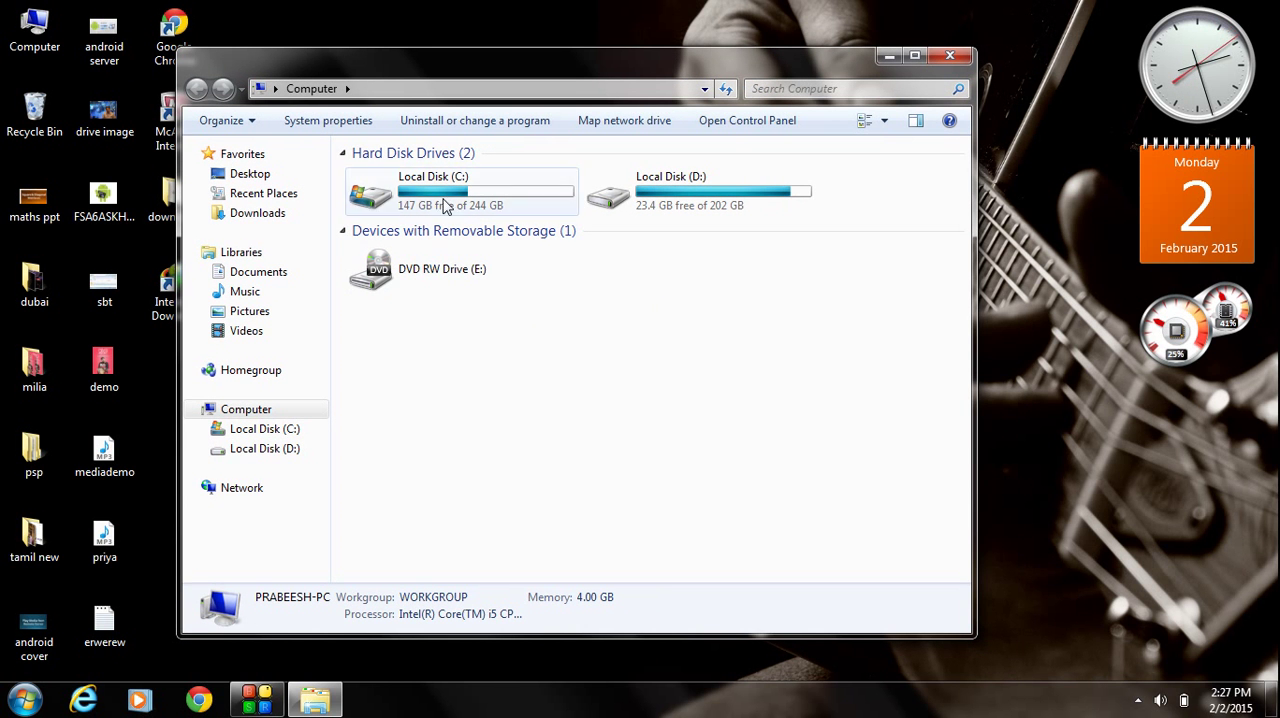
double_click(458, 190)
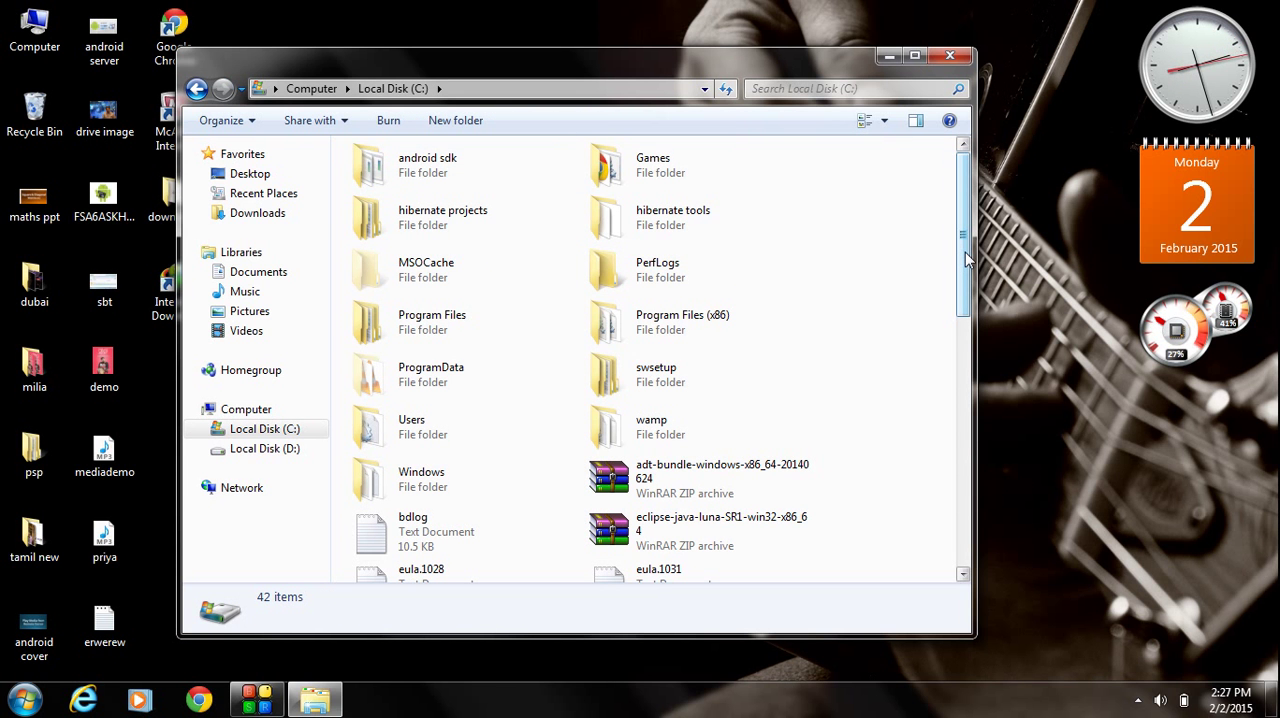
scroll("down", 3)
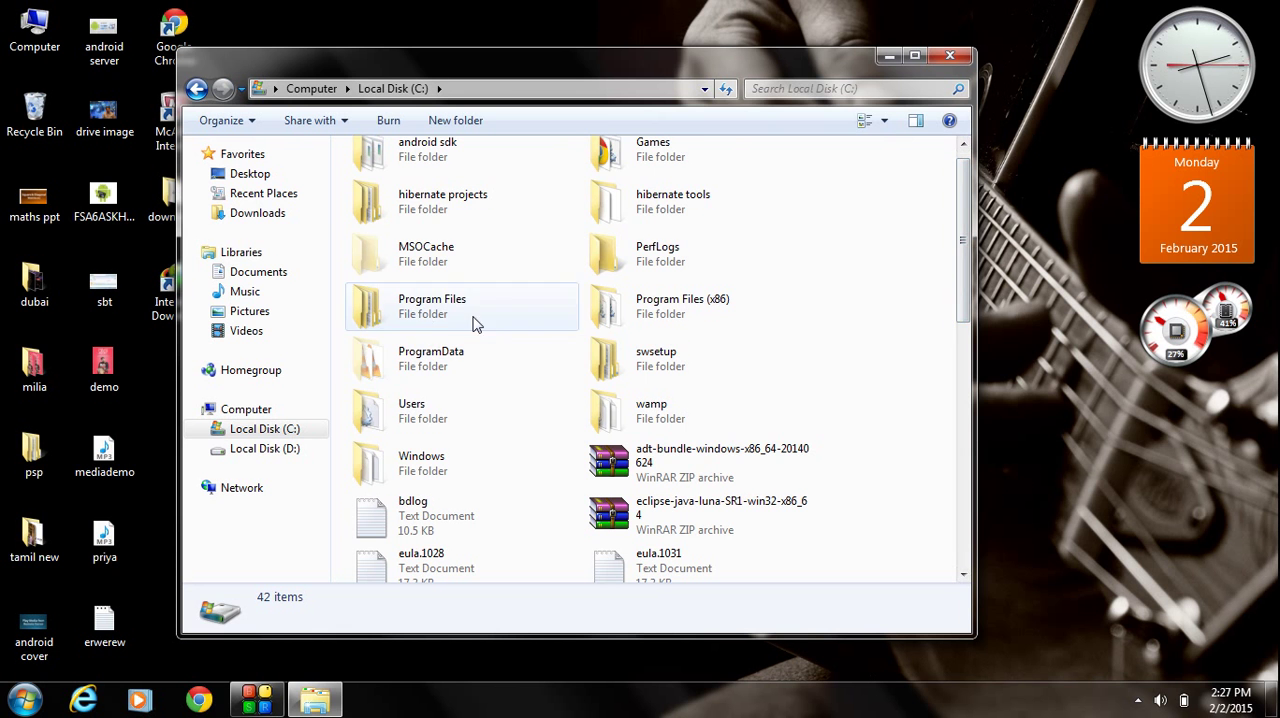
double_click(432, 306)
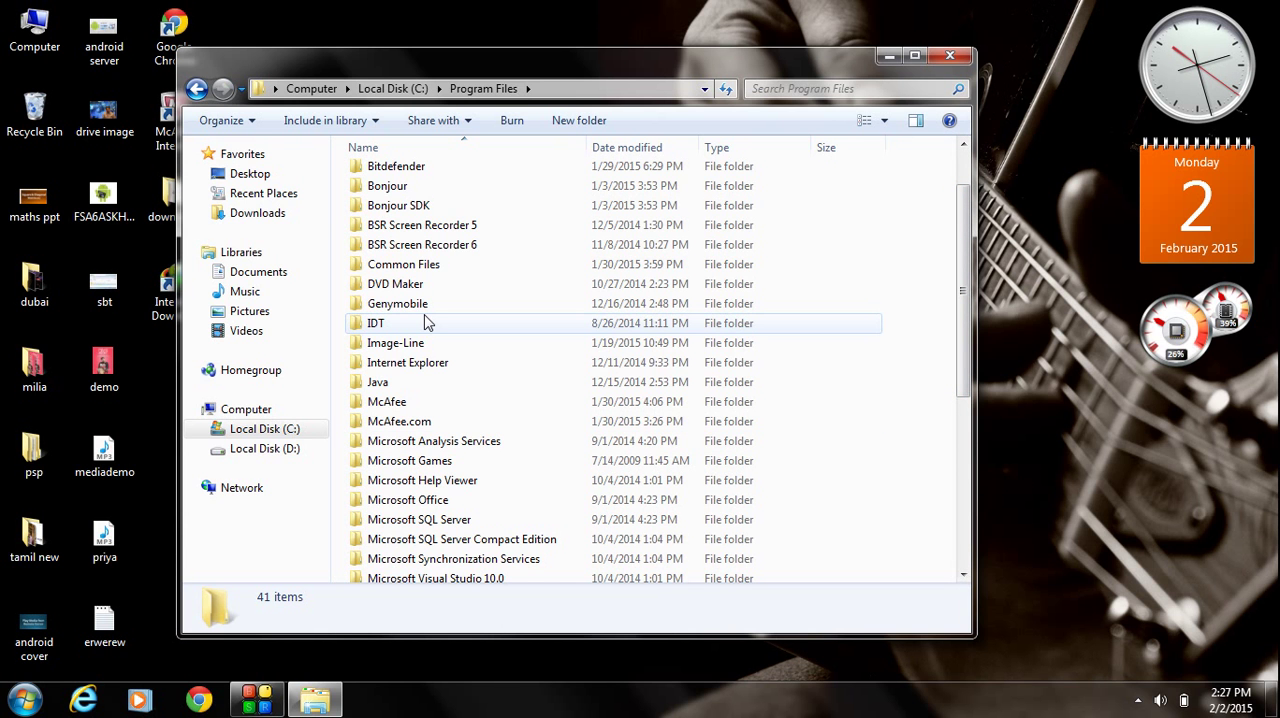
mouse_move(360, 382)
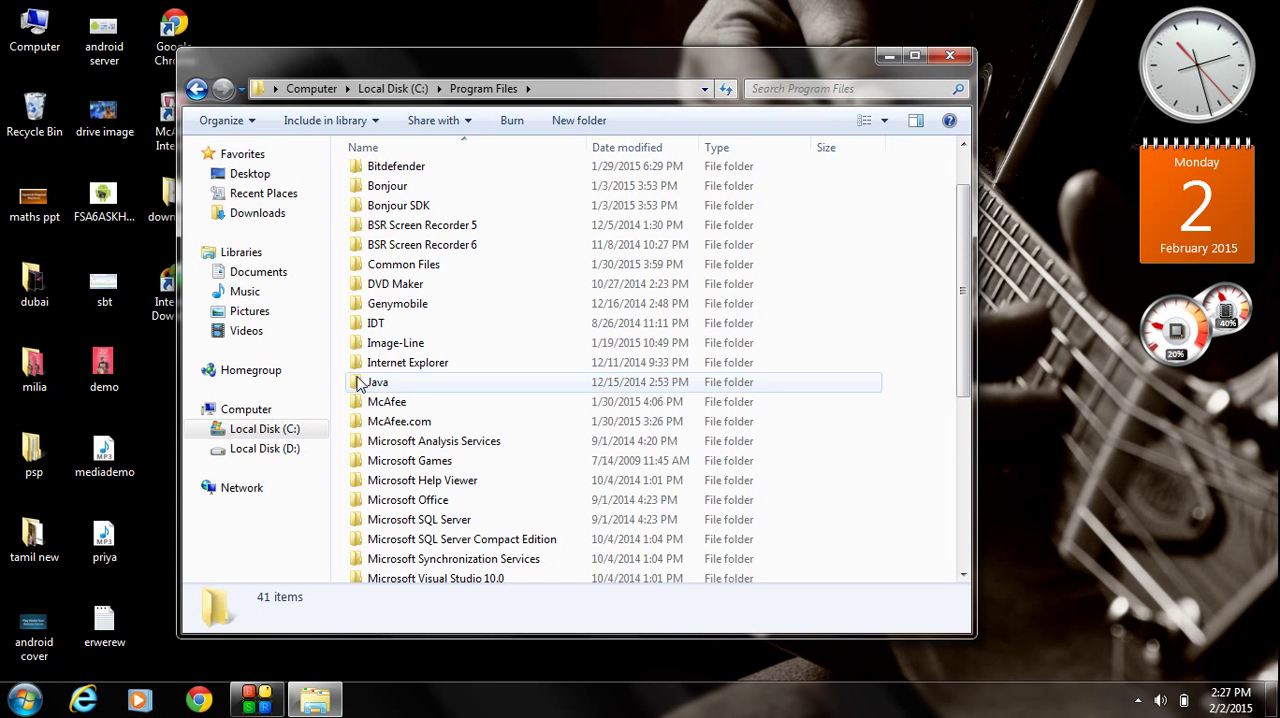
Inside the Java folder, compare the jdk1.8.0_25, jre1.8.0_20 and jre1.8.0_25 folders
double_click(376, 382)
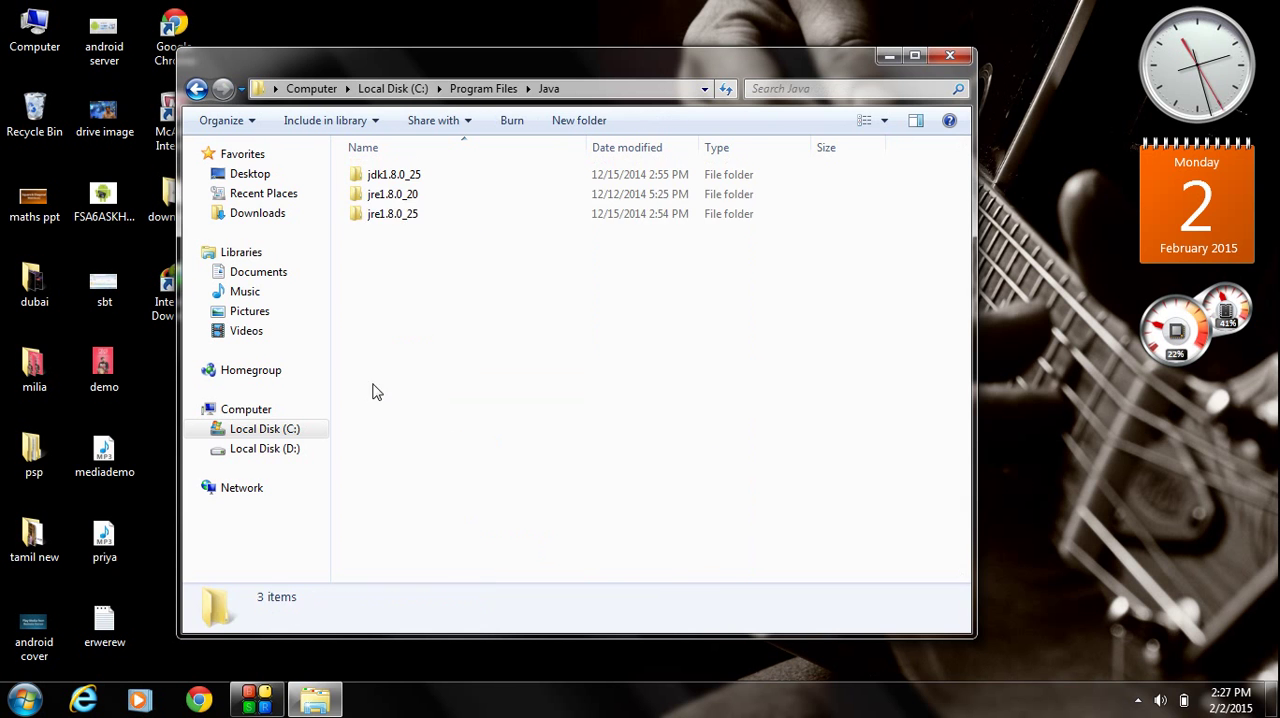
key("ctrl+a")
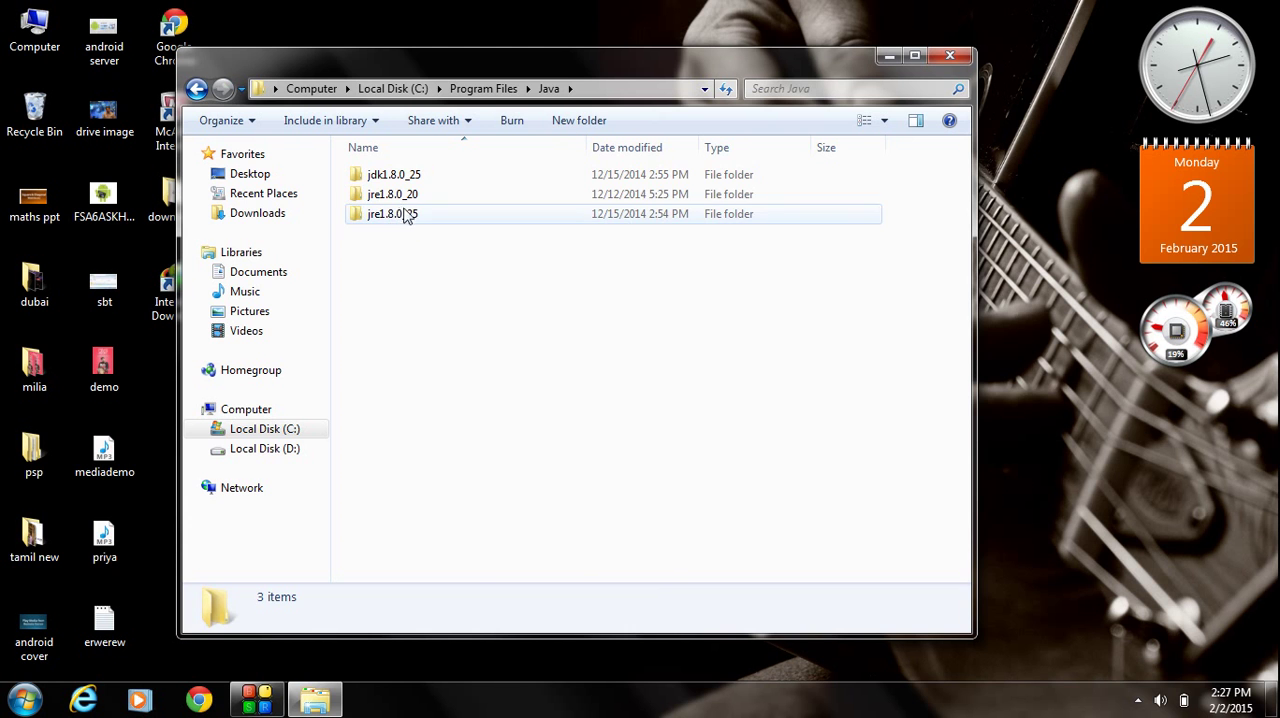
left_click(392, 214)
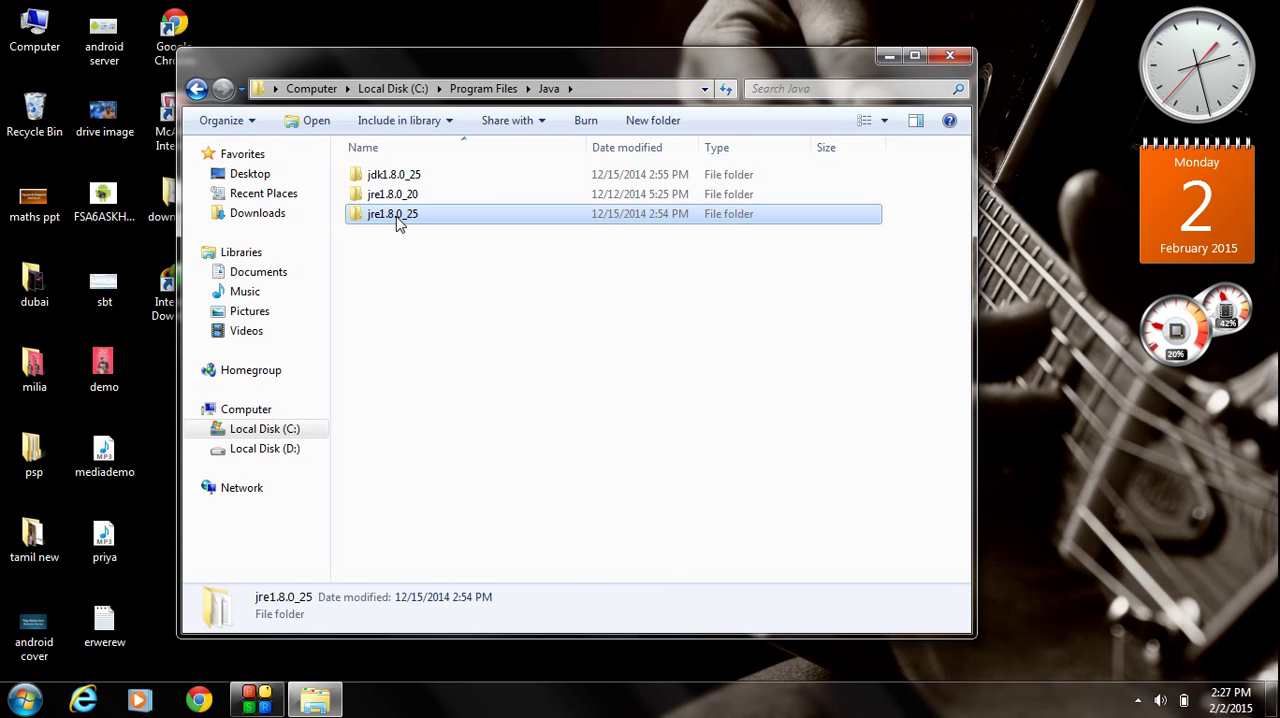
mouse_move(380, 272)
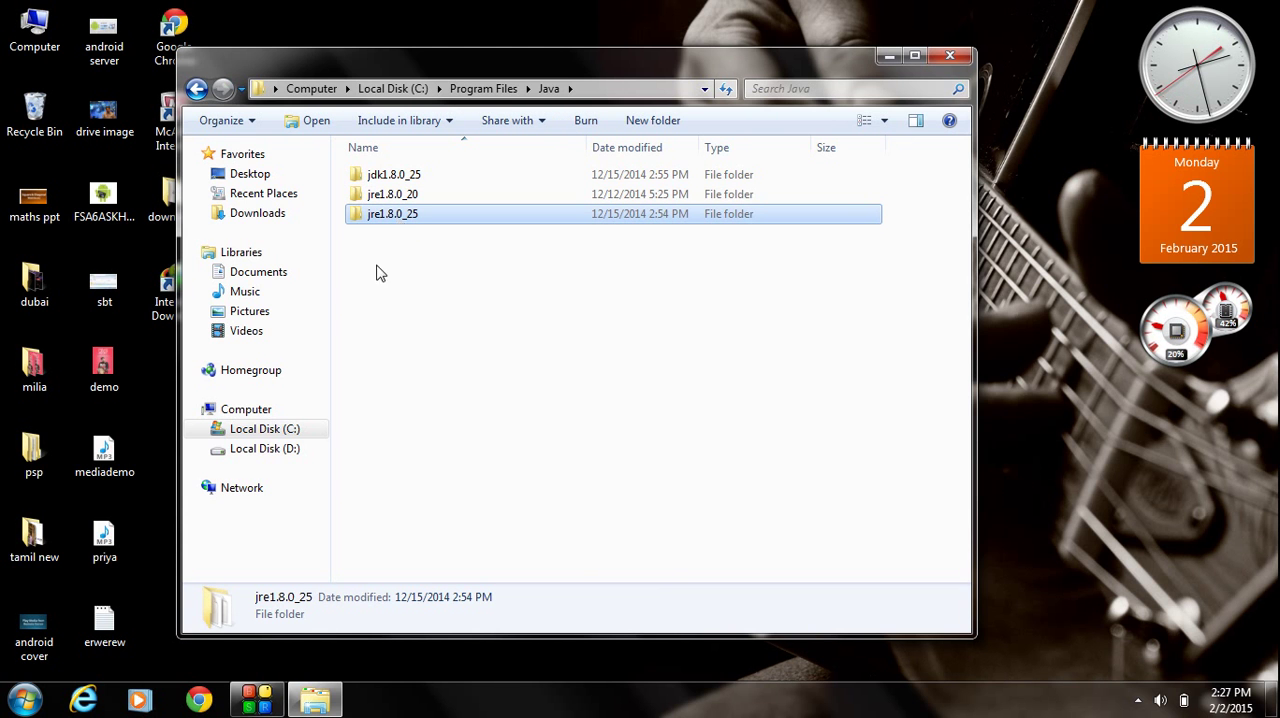
left_click(392, 194)
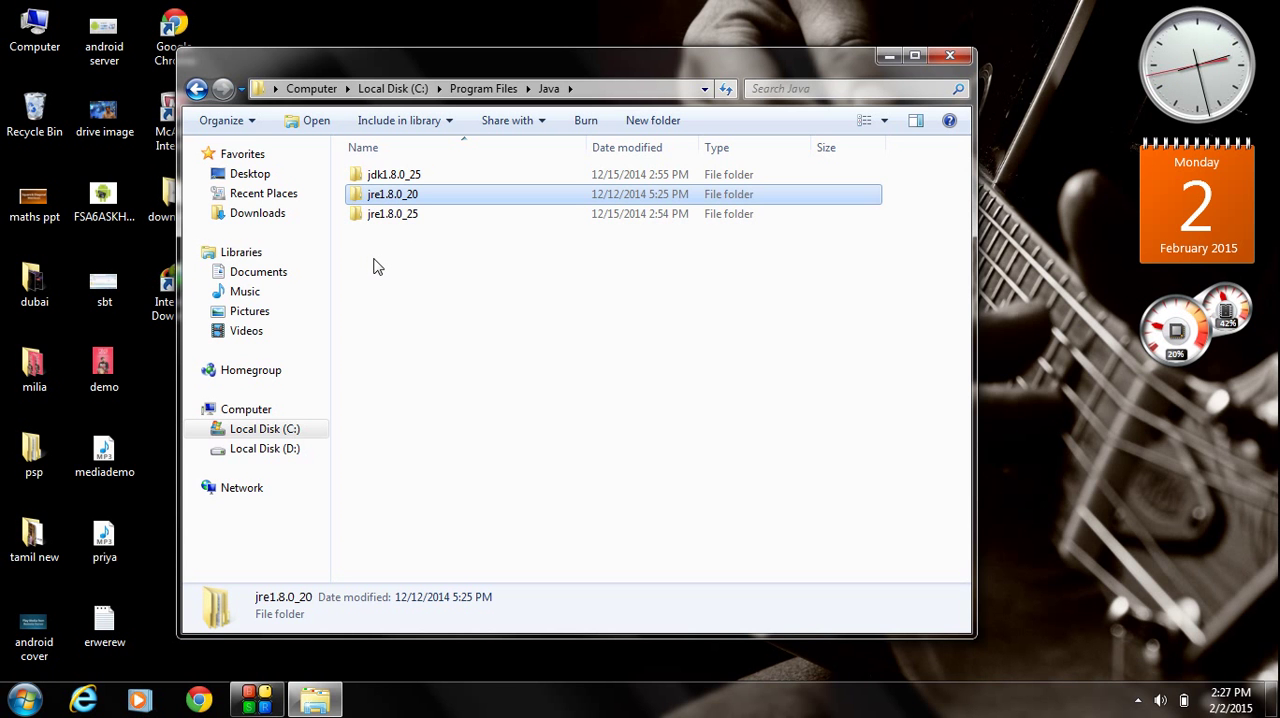
mouse_move(384, 200)
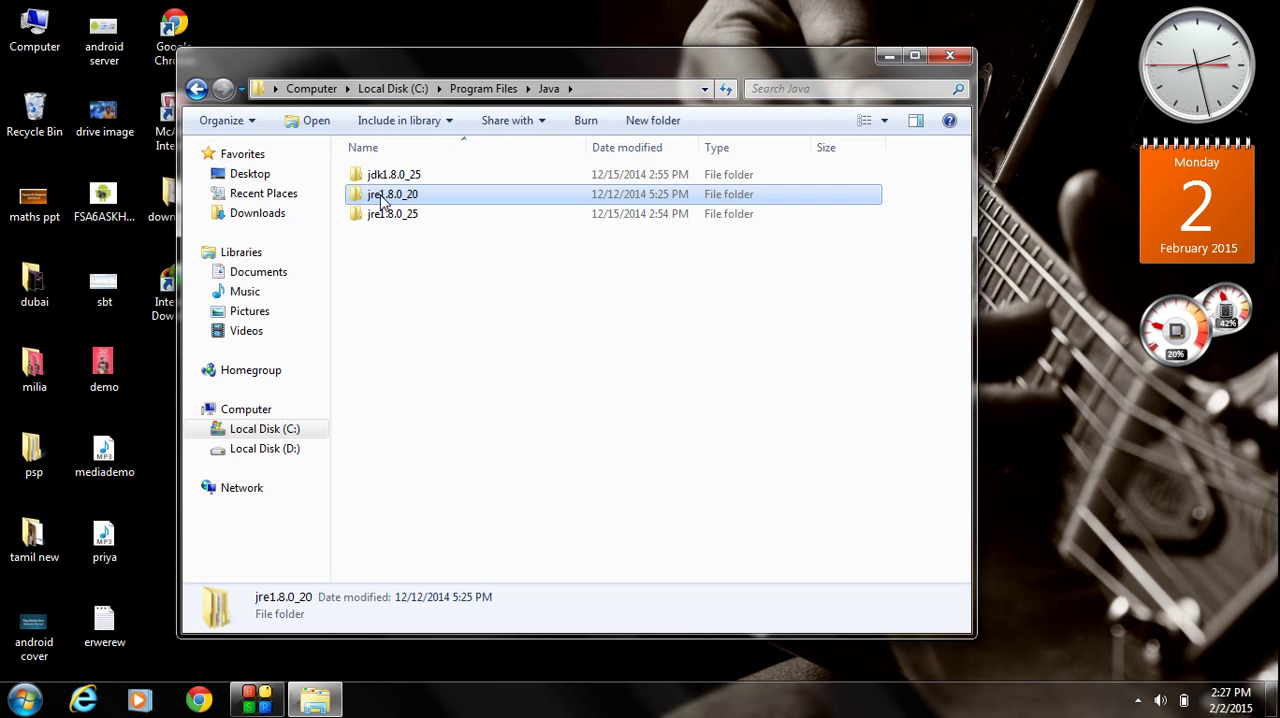
left_click(404, 174)
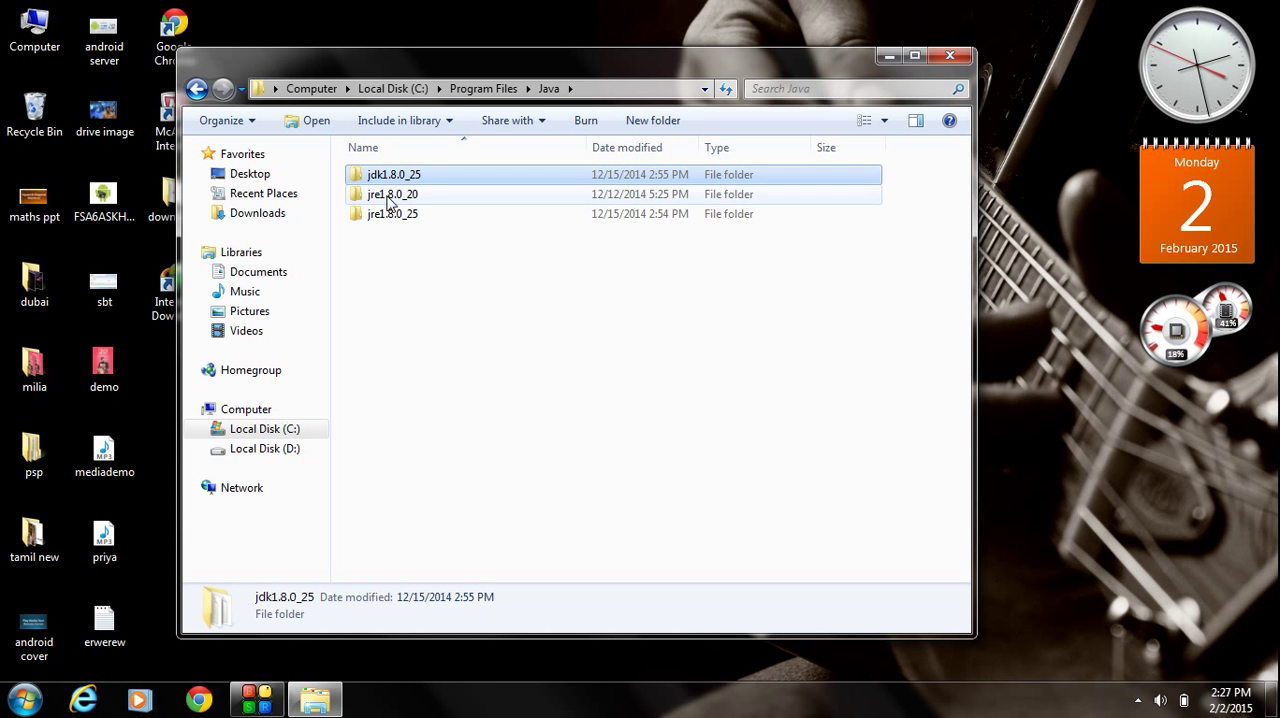
left_click(388, 194)
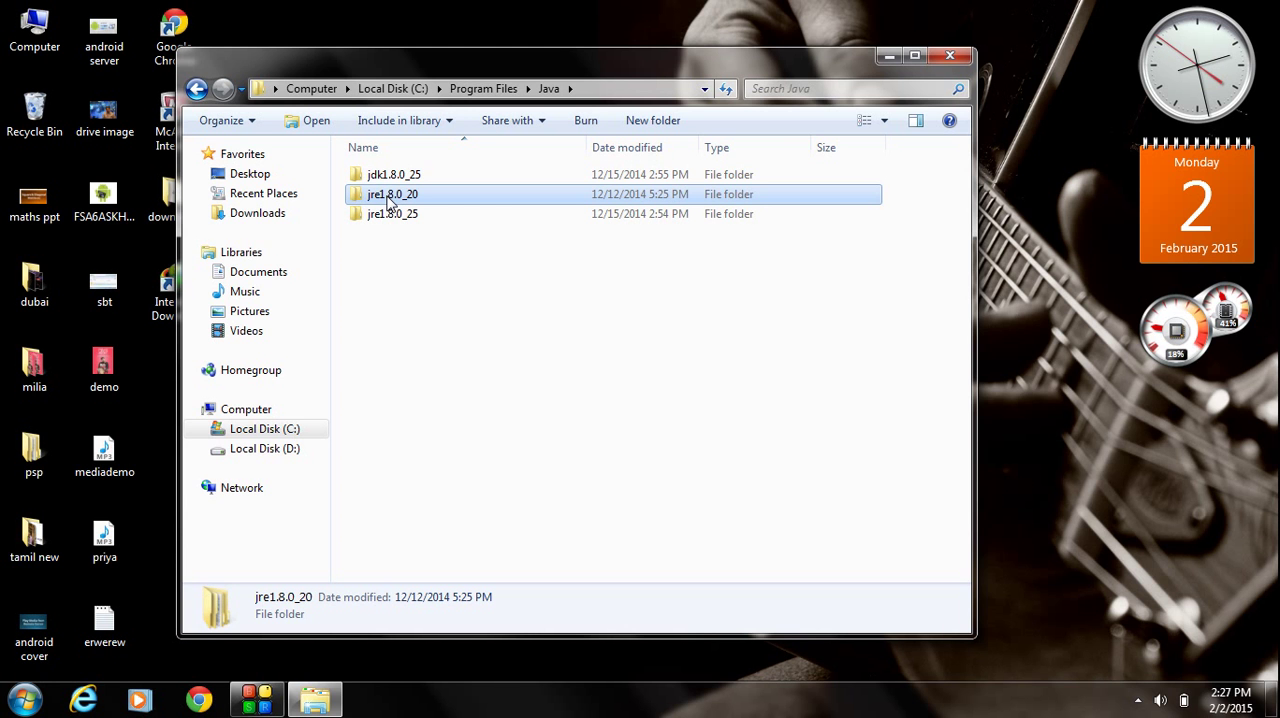
left_click(392, 174)
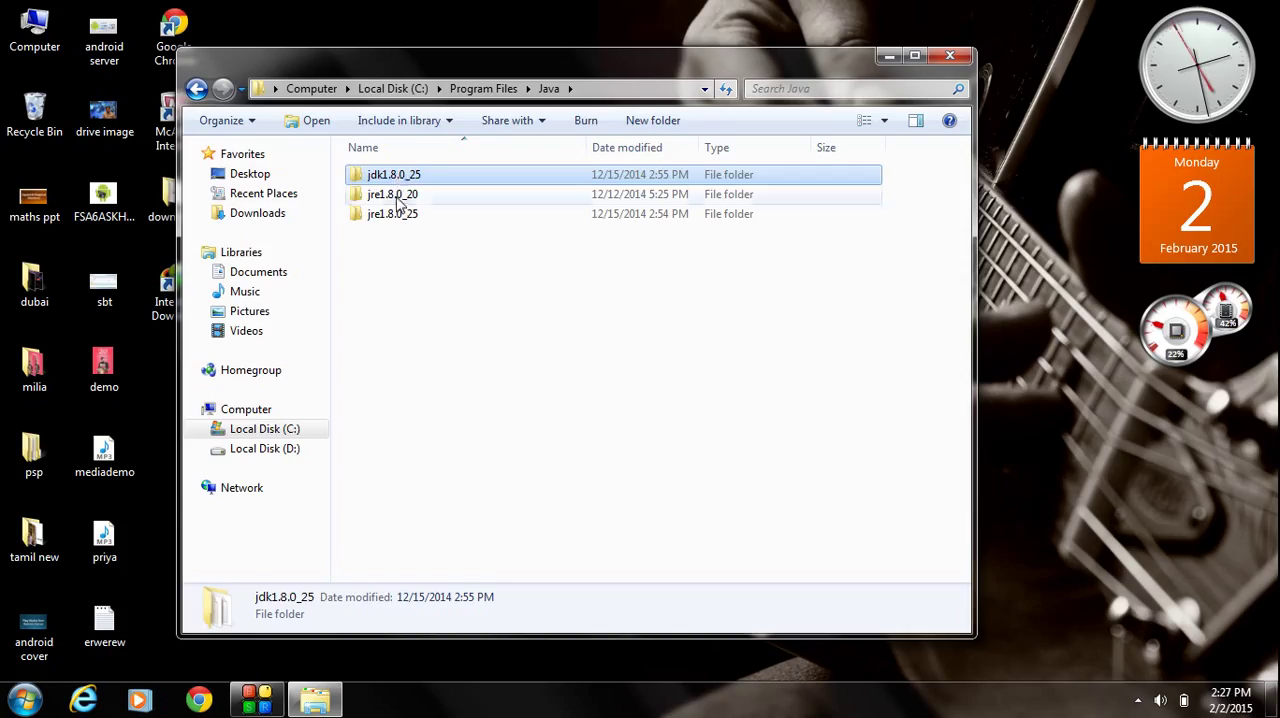
left_click(388, 194)
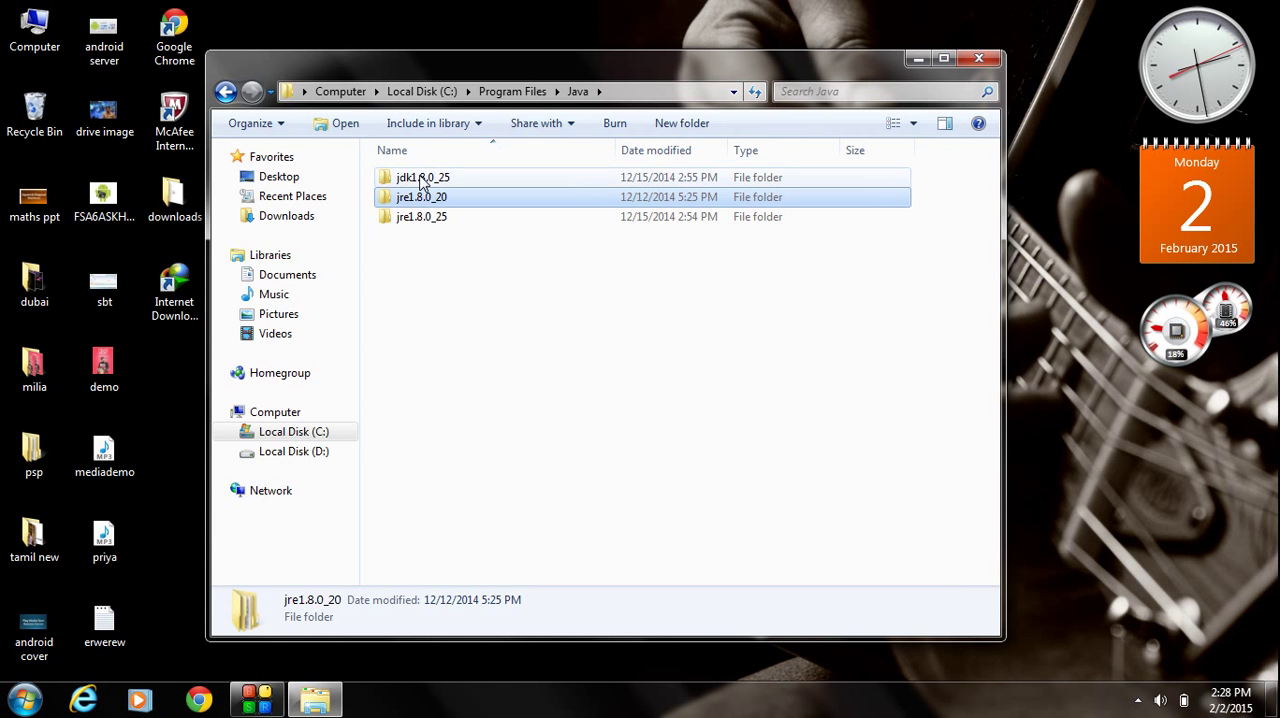
Enter jdk1.8.0_25 and its bin folder to note the installation path
double_click(416, 176)
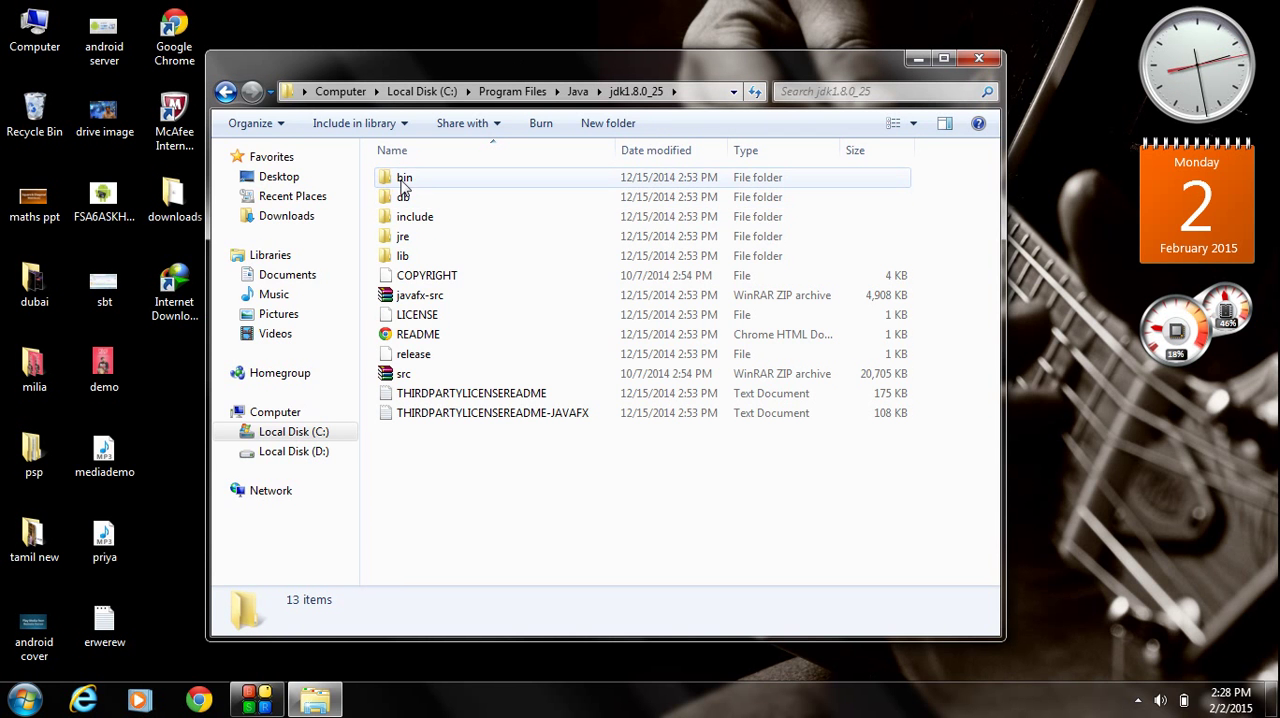
double_click(396, 176)
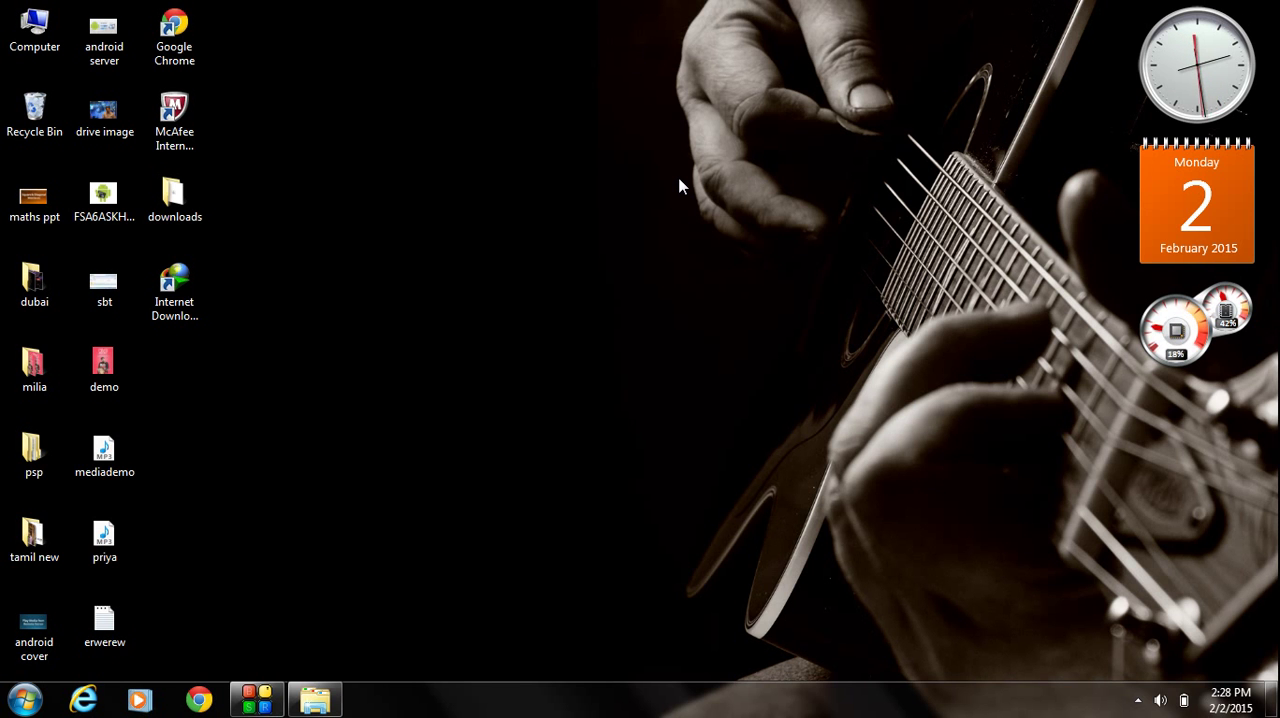
From Computer's Properties, reach Advanced system settings and the Environment Variables dialog
left_click(30, 24)
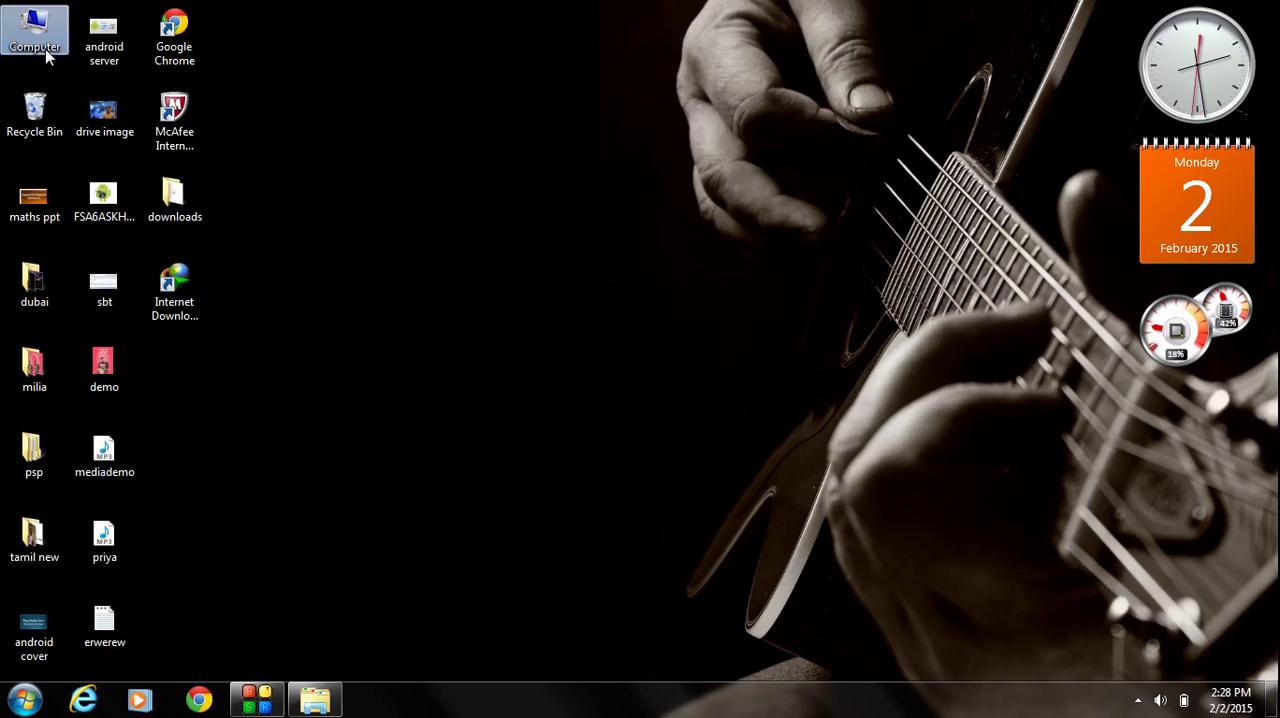
right_click(36, 30)
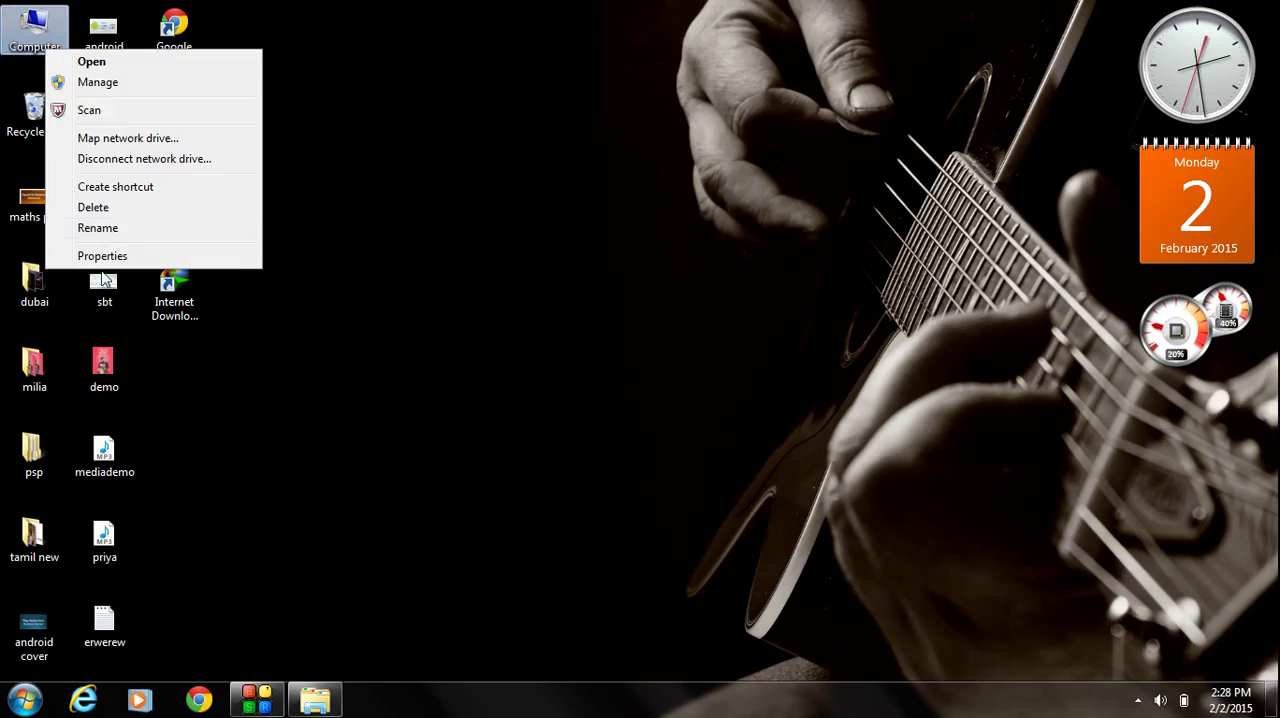
left_click(102, 256)
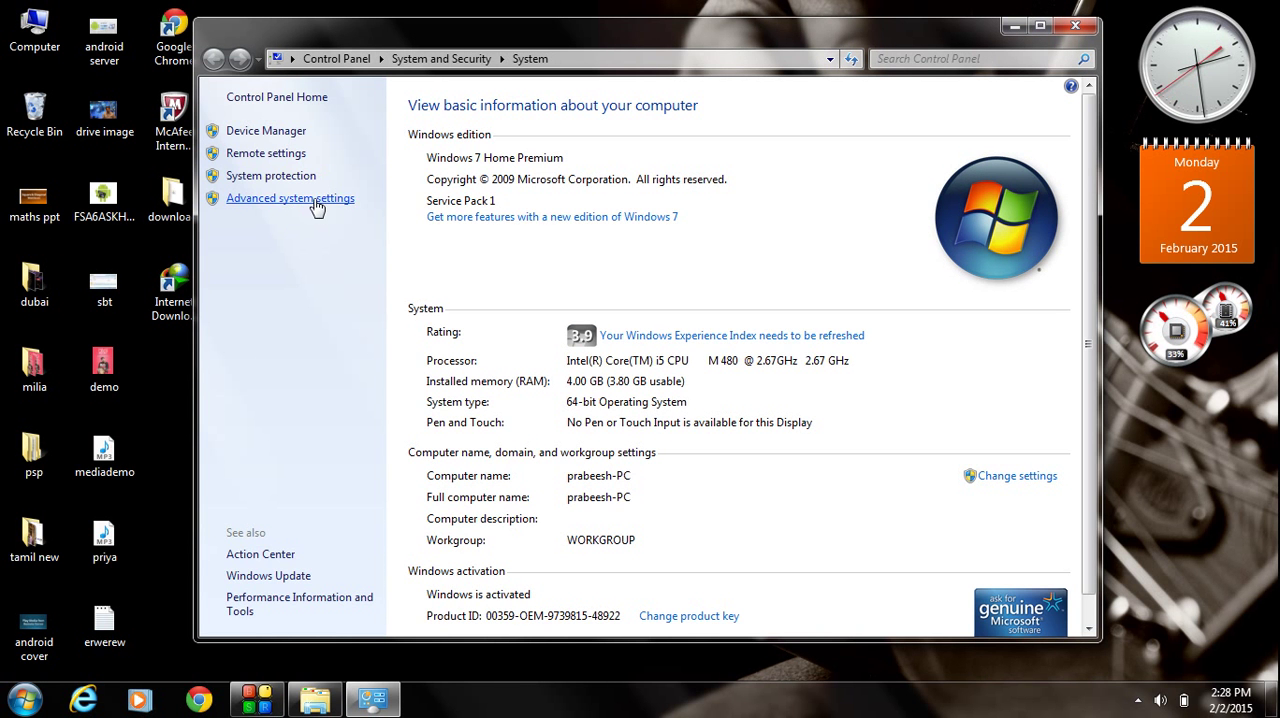
left_click(290, 198)
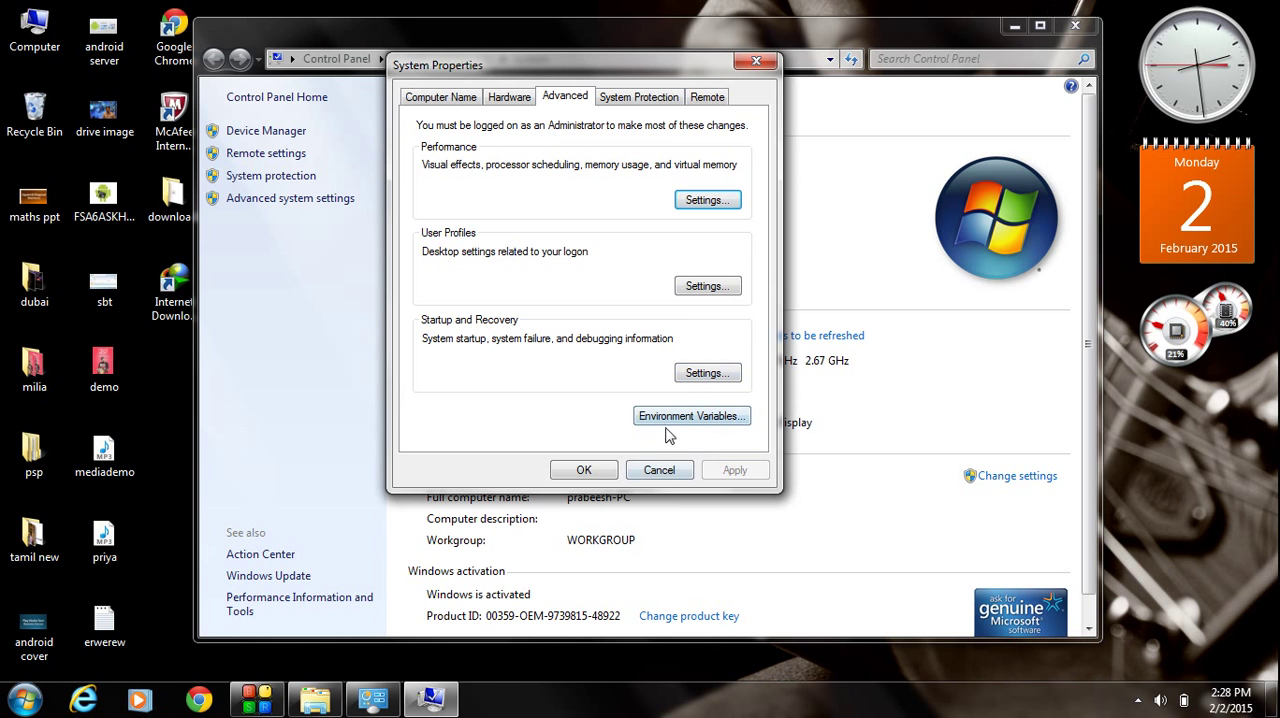
left_click(692, 416)
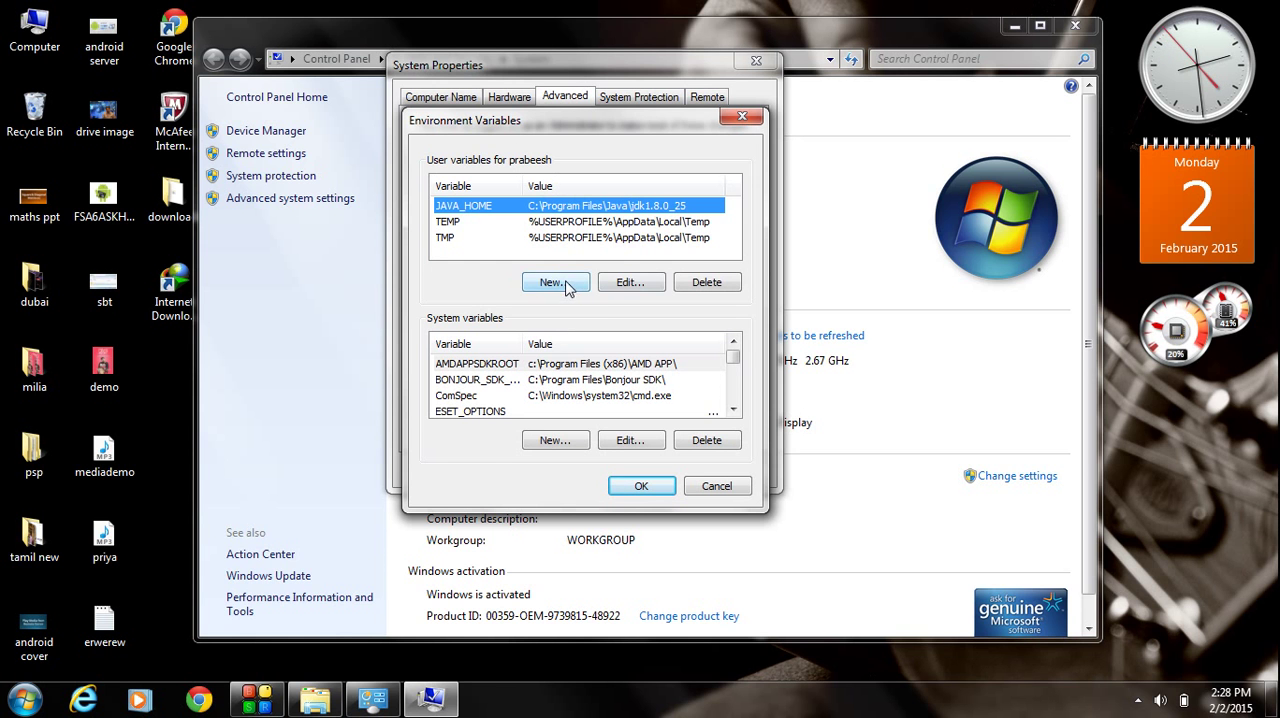
Add user variable path = C:\Program Files\Java\jdk1.8.0_25\bin, save it and close System
left_click(556, 280)
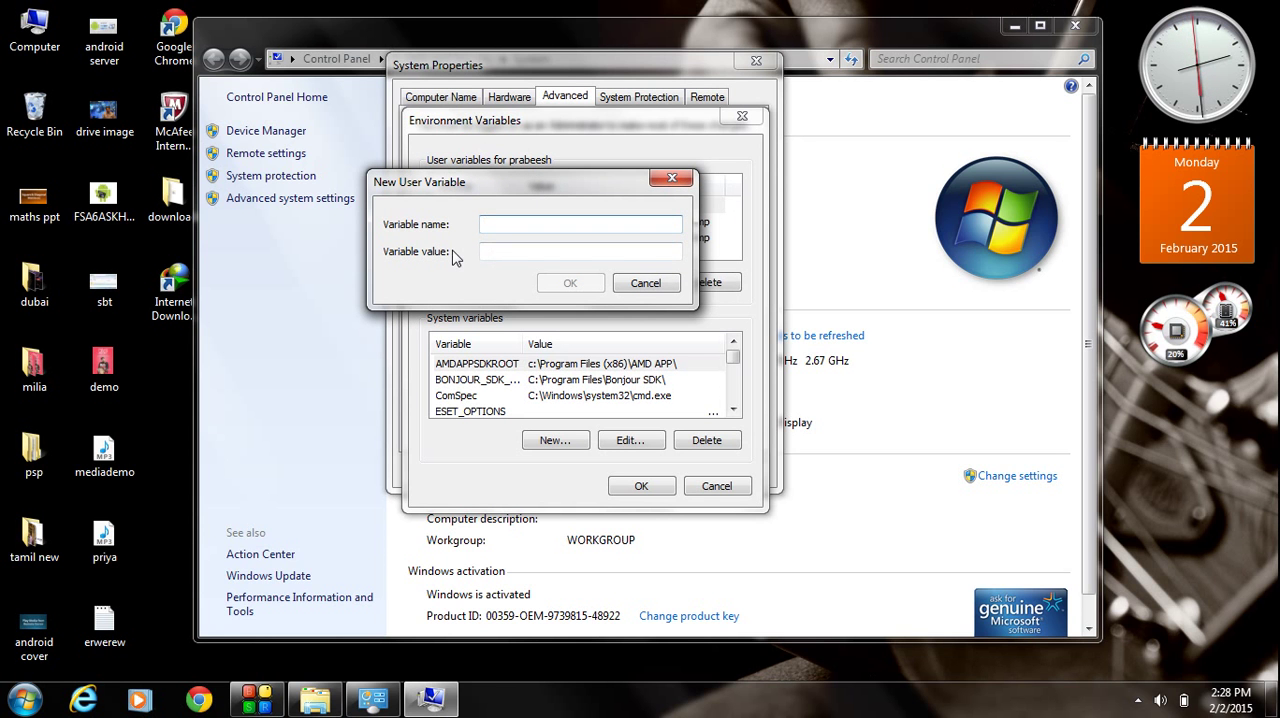
type("path")
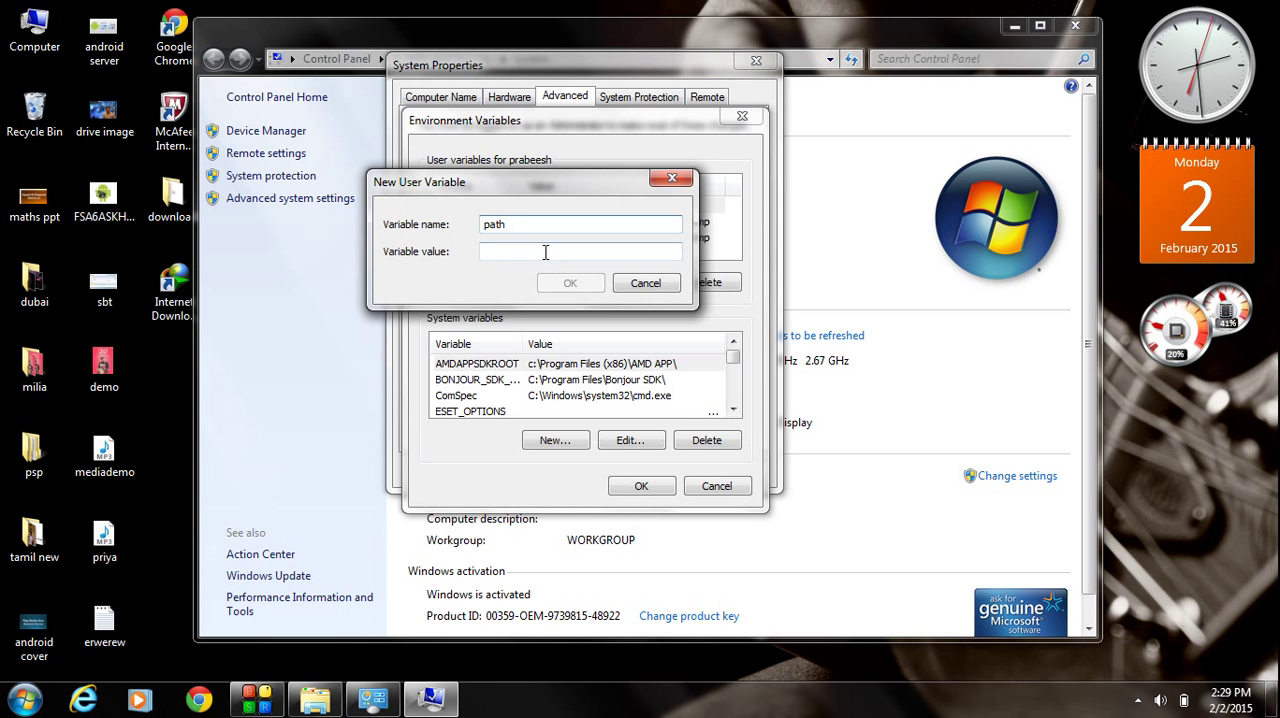
left_click(544, 252)
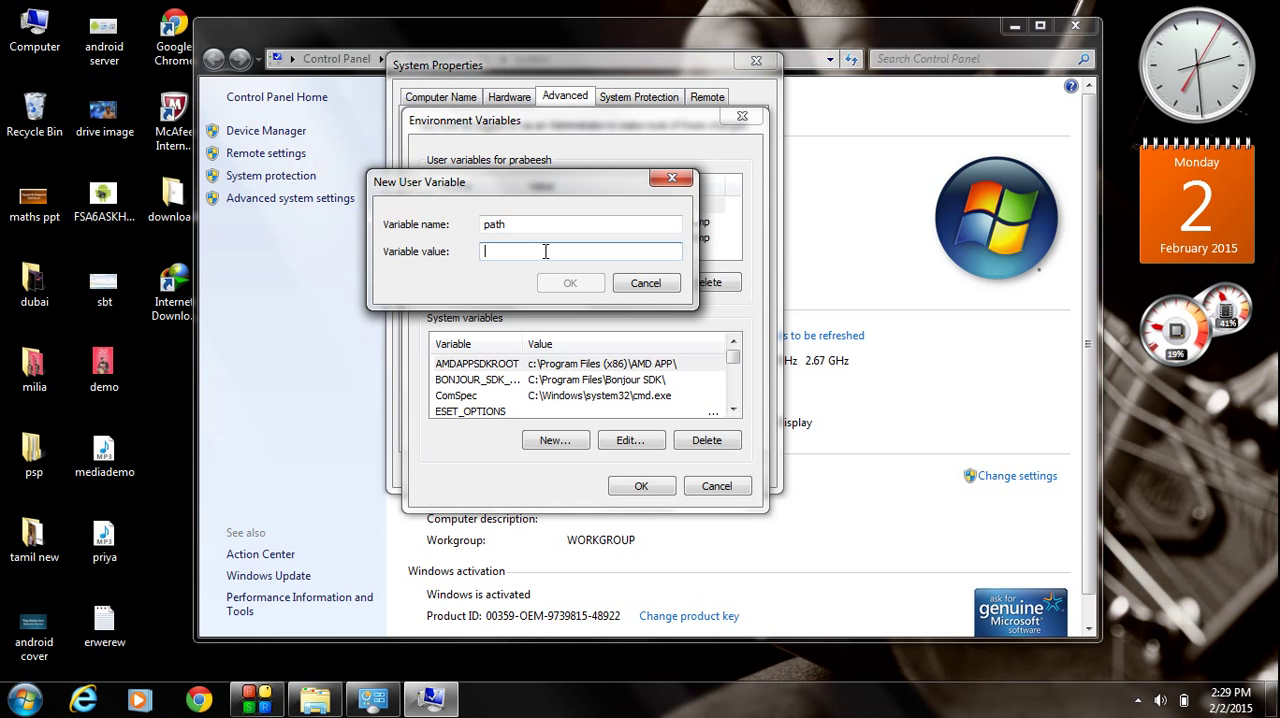
type("C:\\Program Files\\Java\\jdk1.8.0_25\\bin")
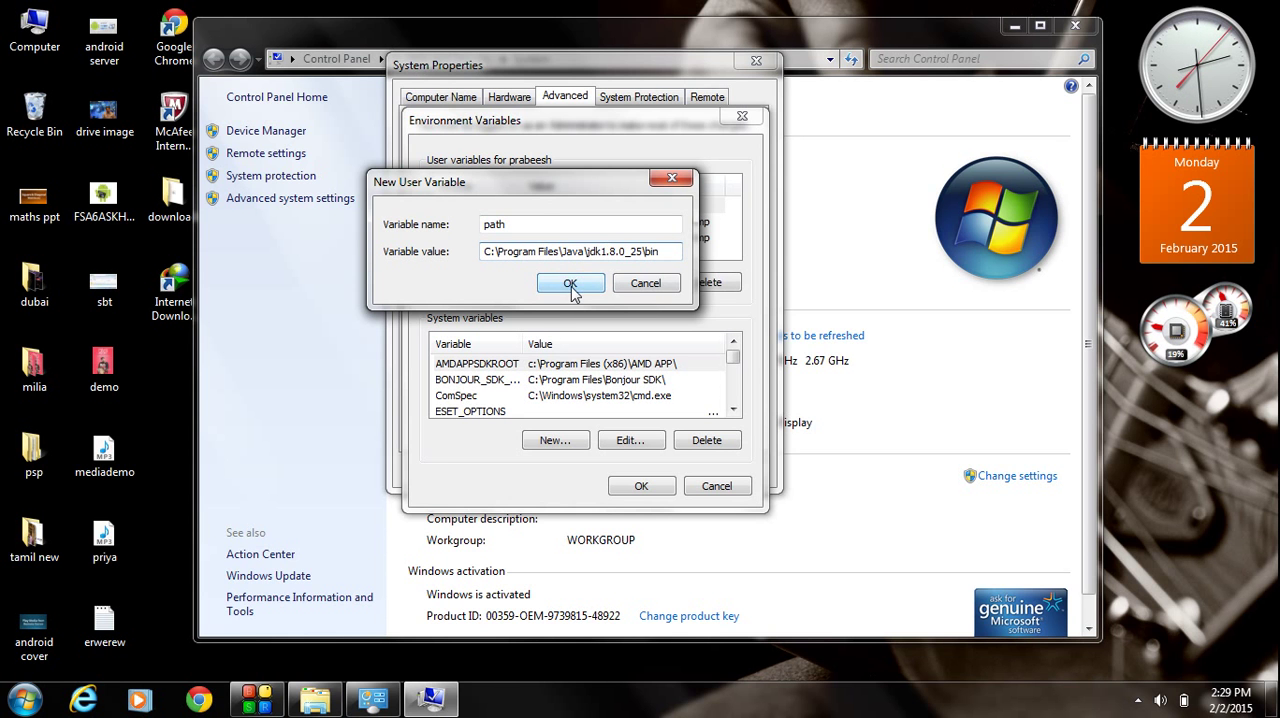
left_click(572, 284)
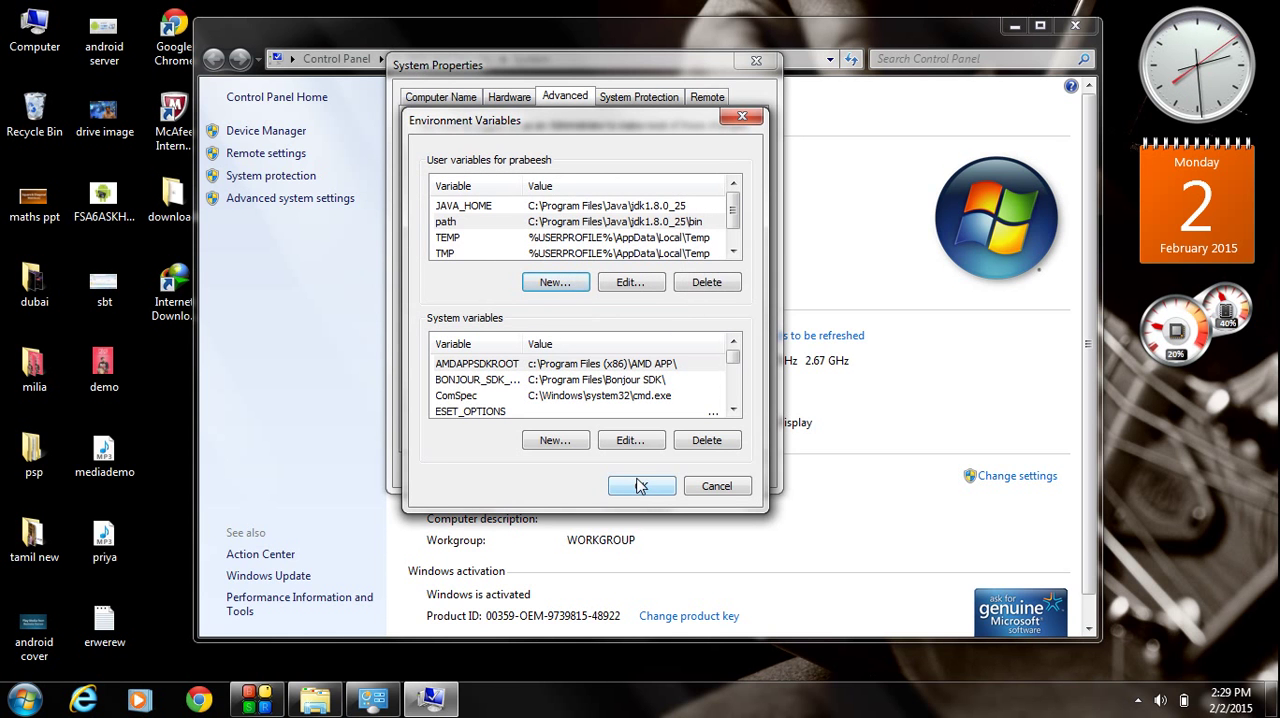
left_click(640, 484)
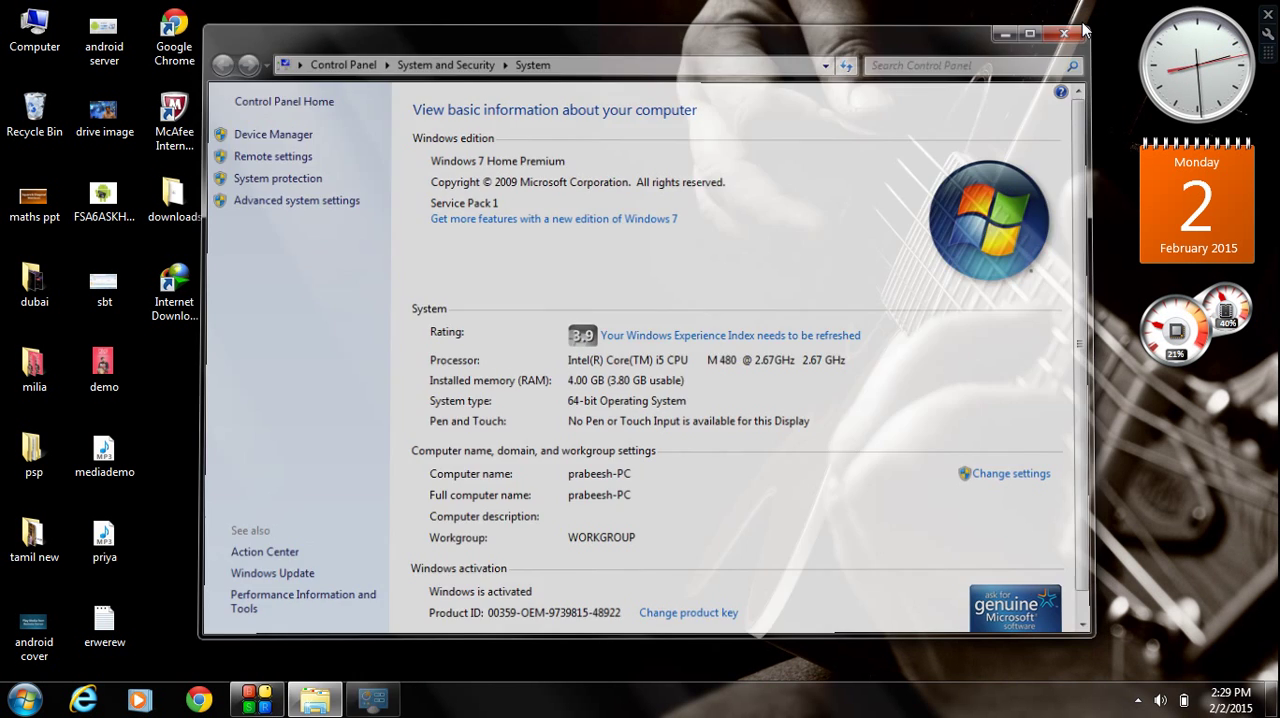
left_click(1064, 32)
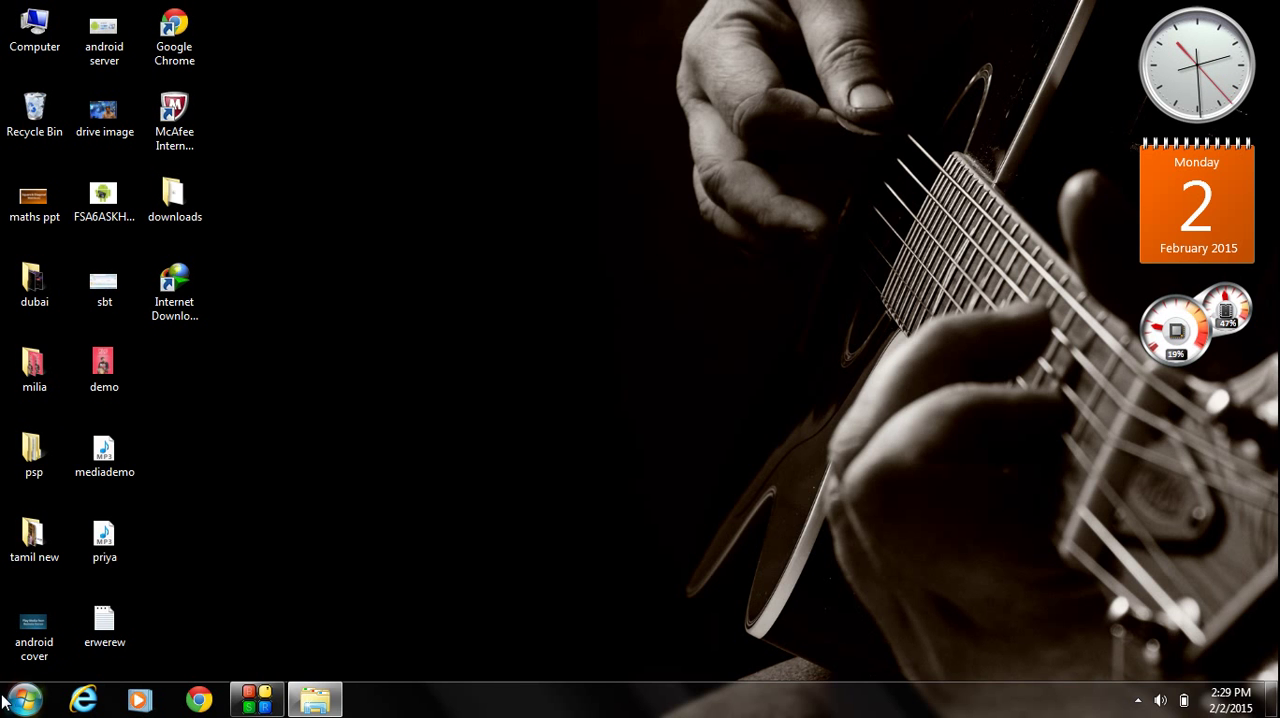
Search cmd in the Start Menu and launch Command Prompt
left_click(20, 690)
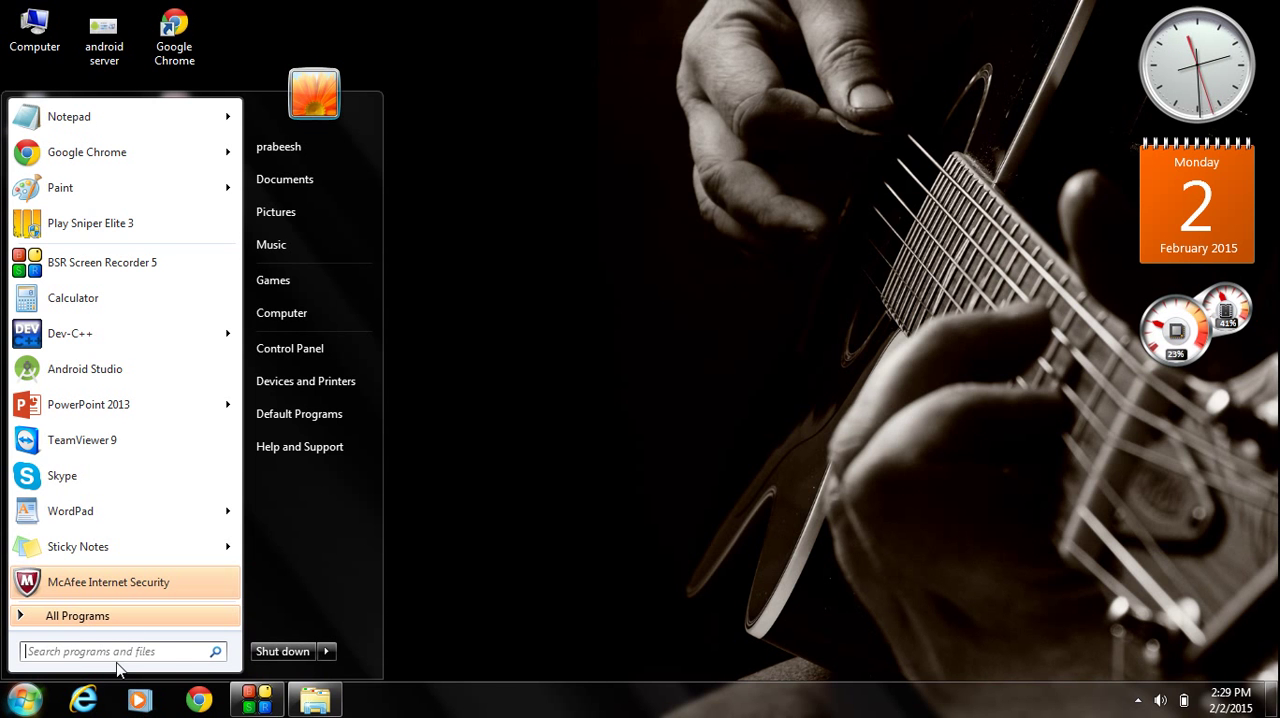
type("cmd")
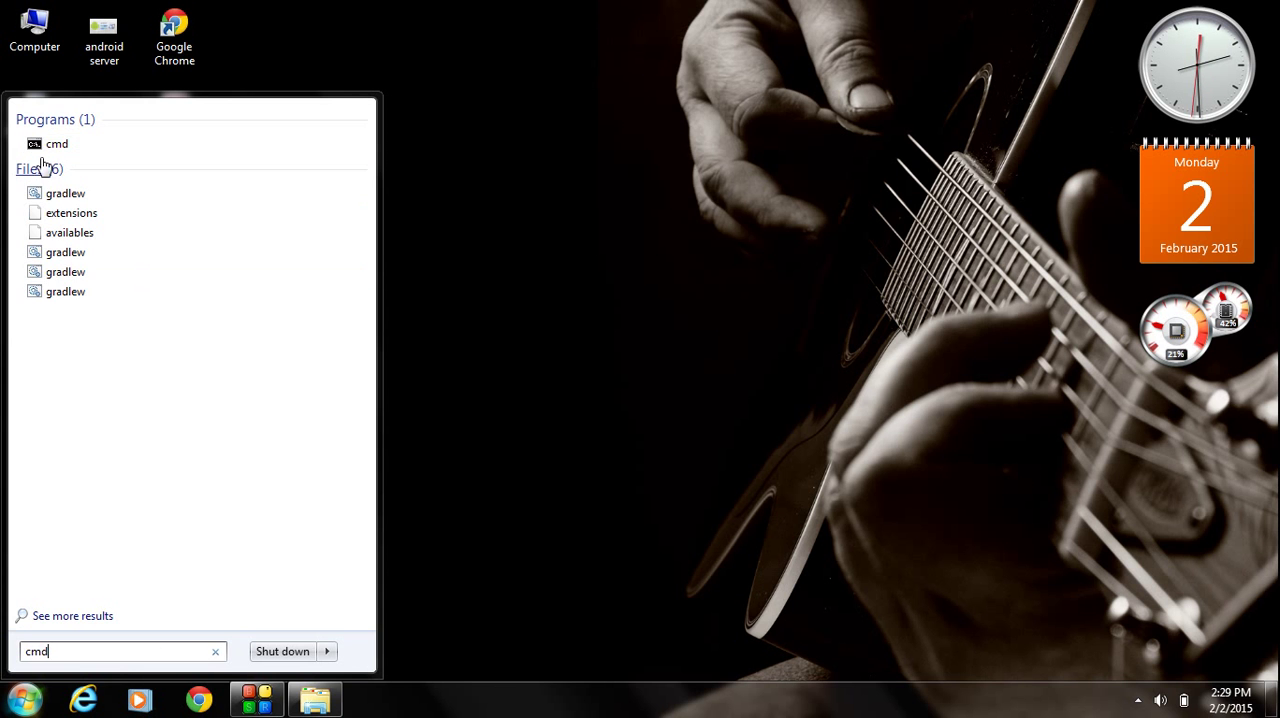
left_click(56, 144)
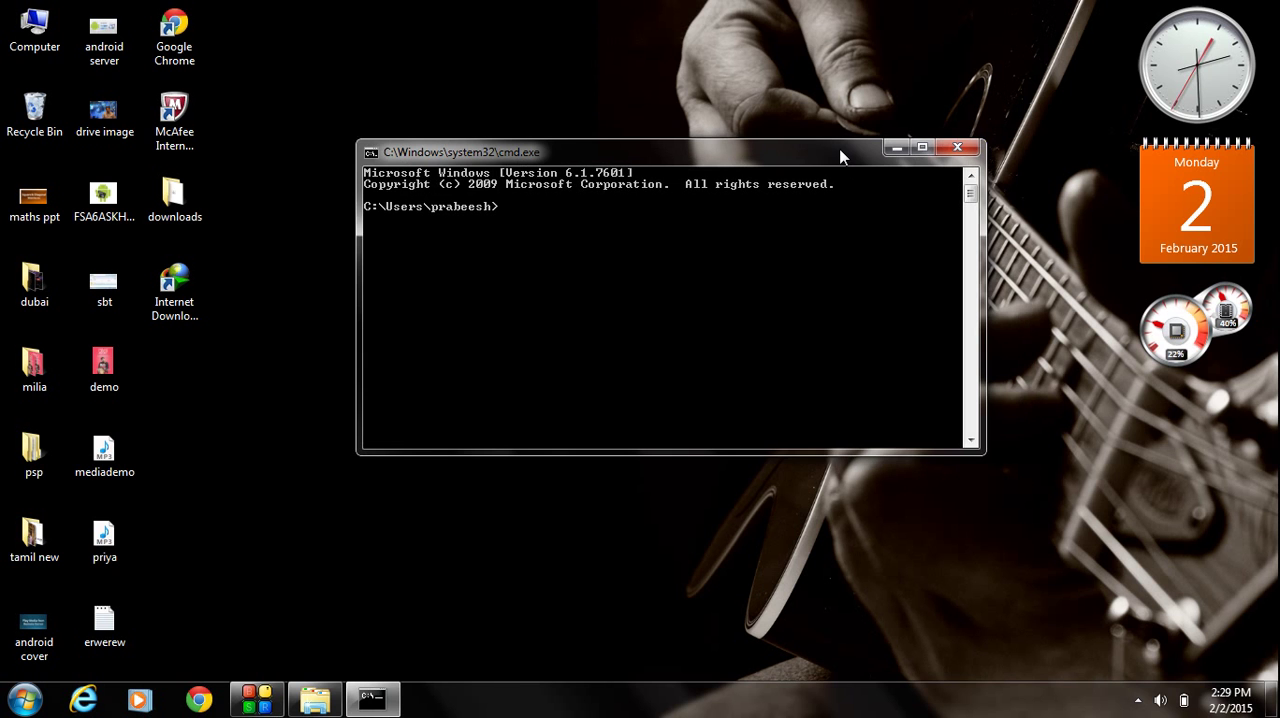
Run javac and review its printed usage listing of compiler options, confirming the PATH works
type("javac")
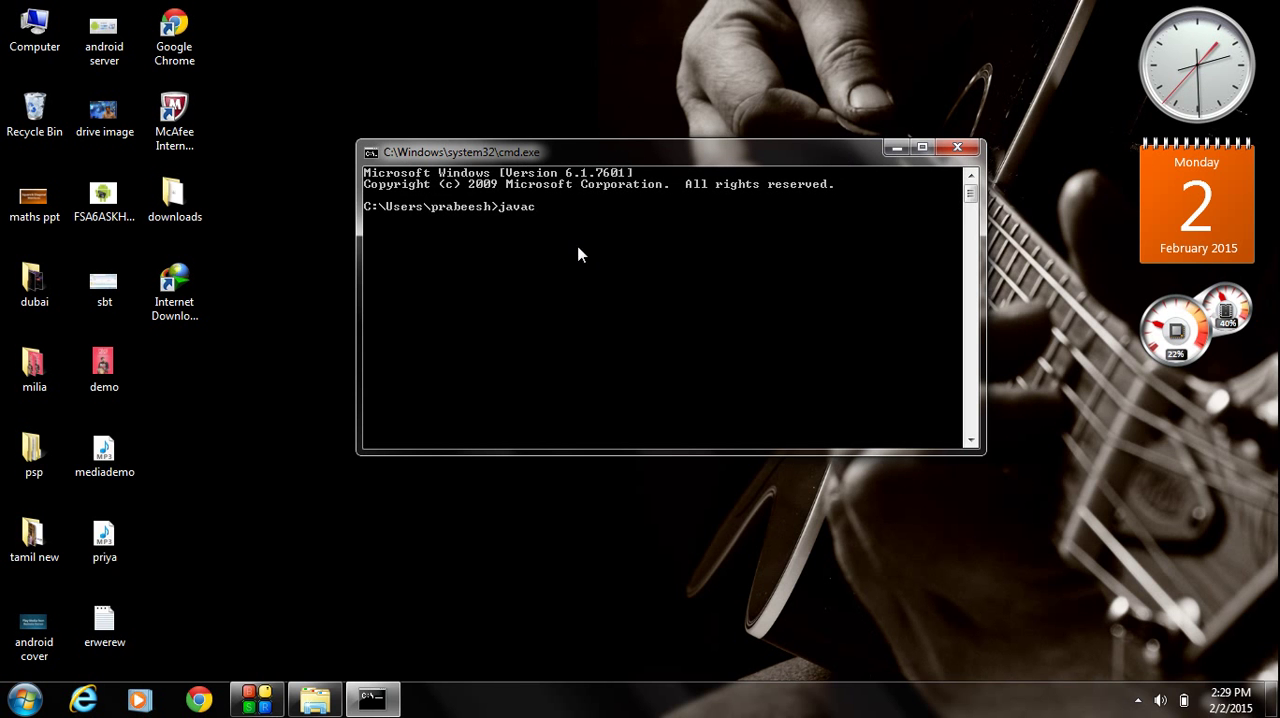
mouse_move(544, 268)
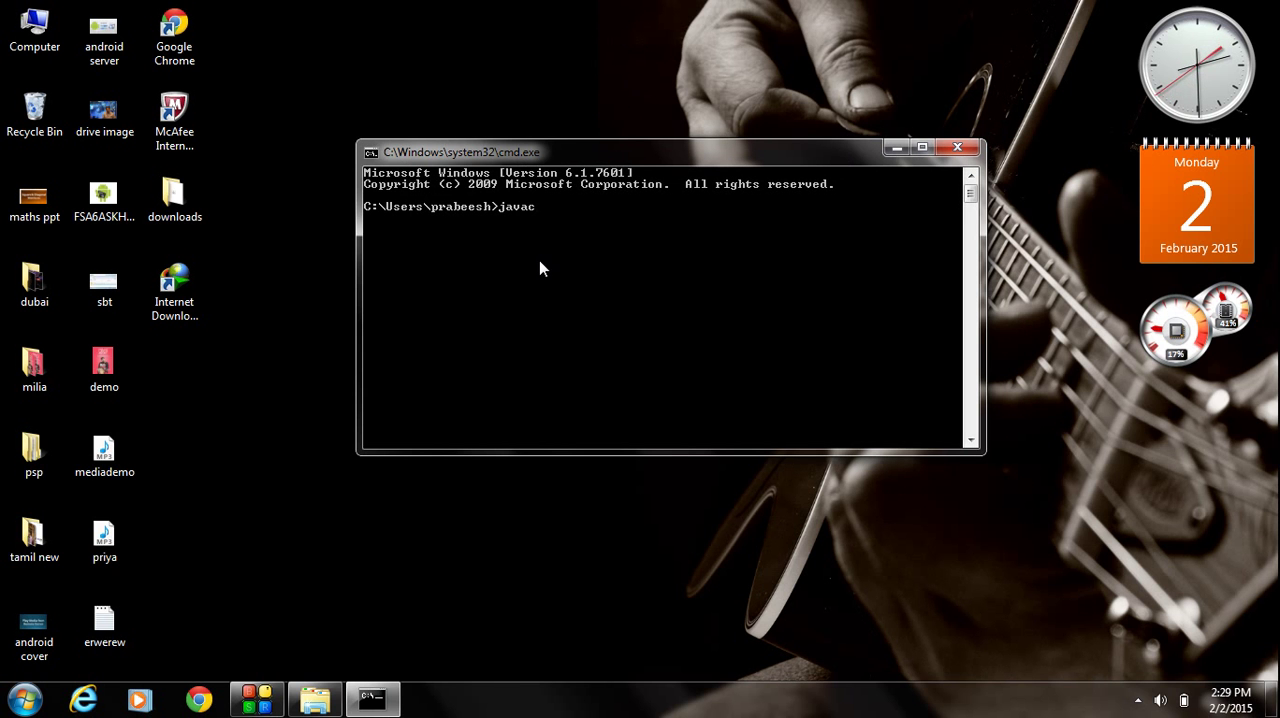
key("enter")
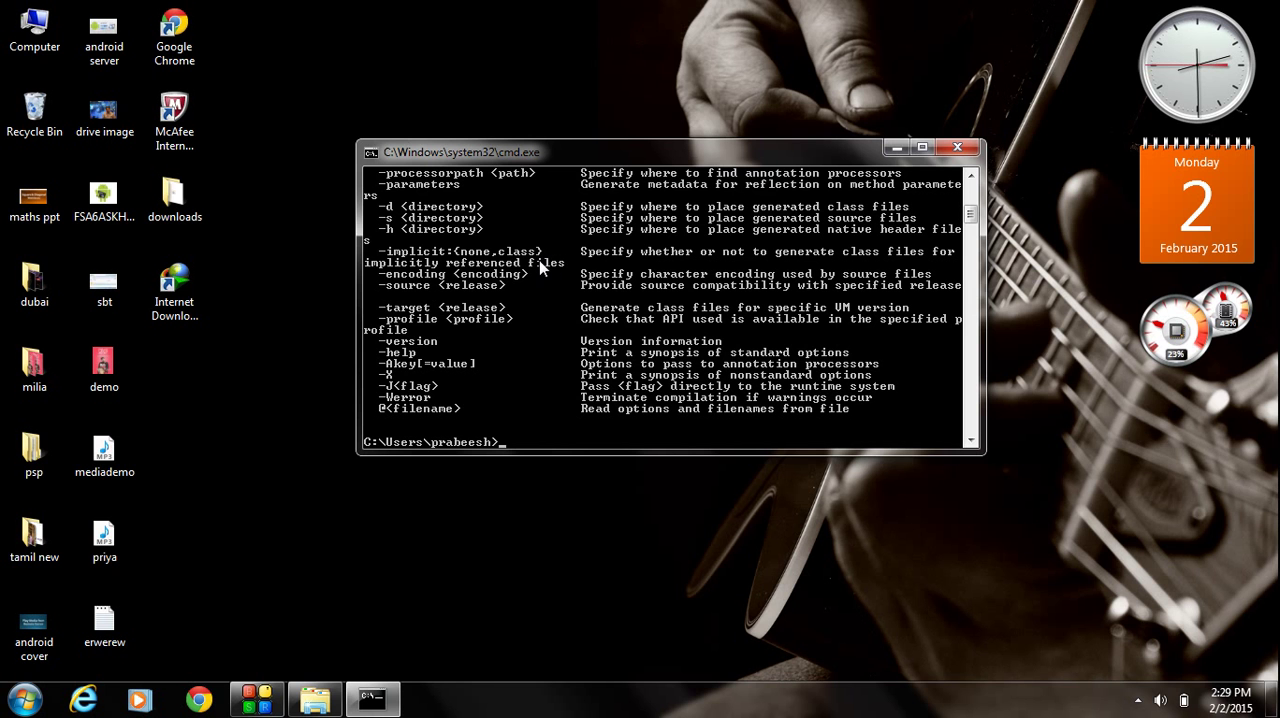
left_click(970, 176)
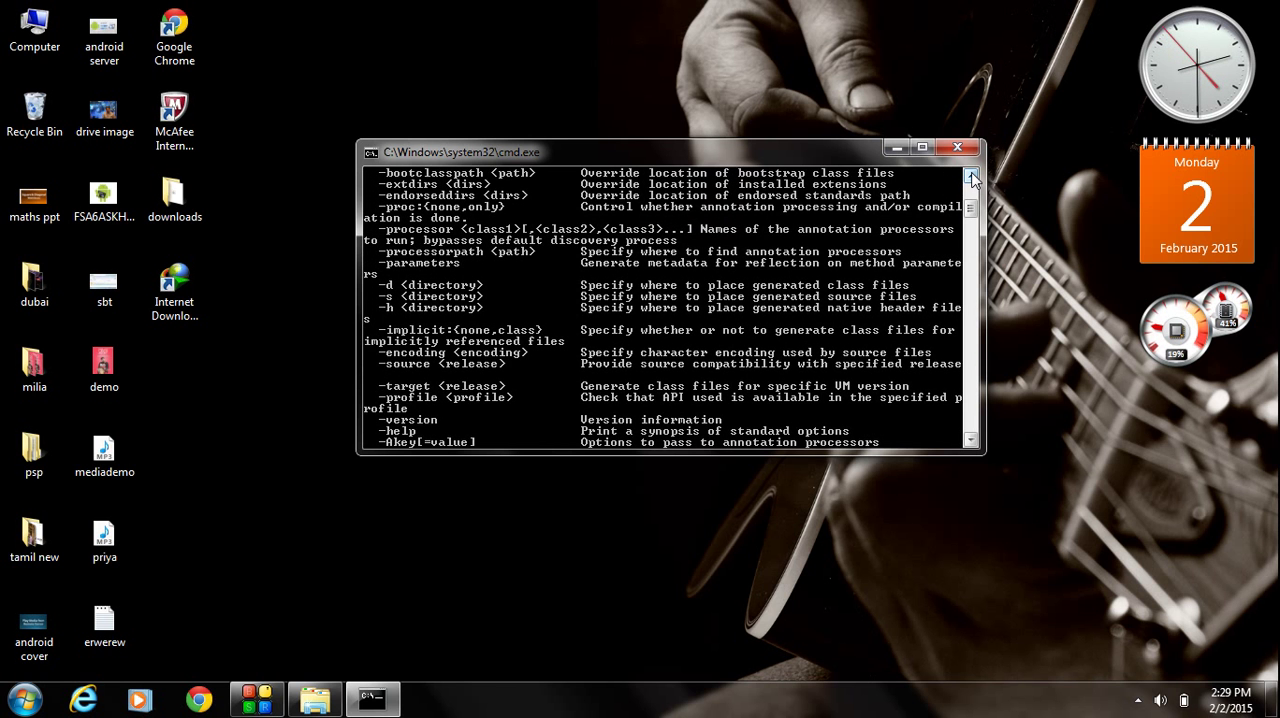
left_click(970, 176)
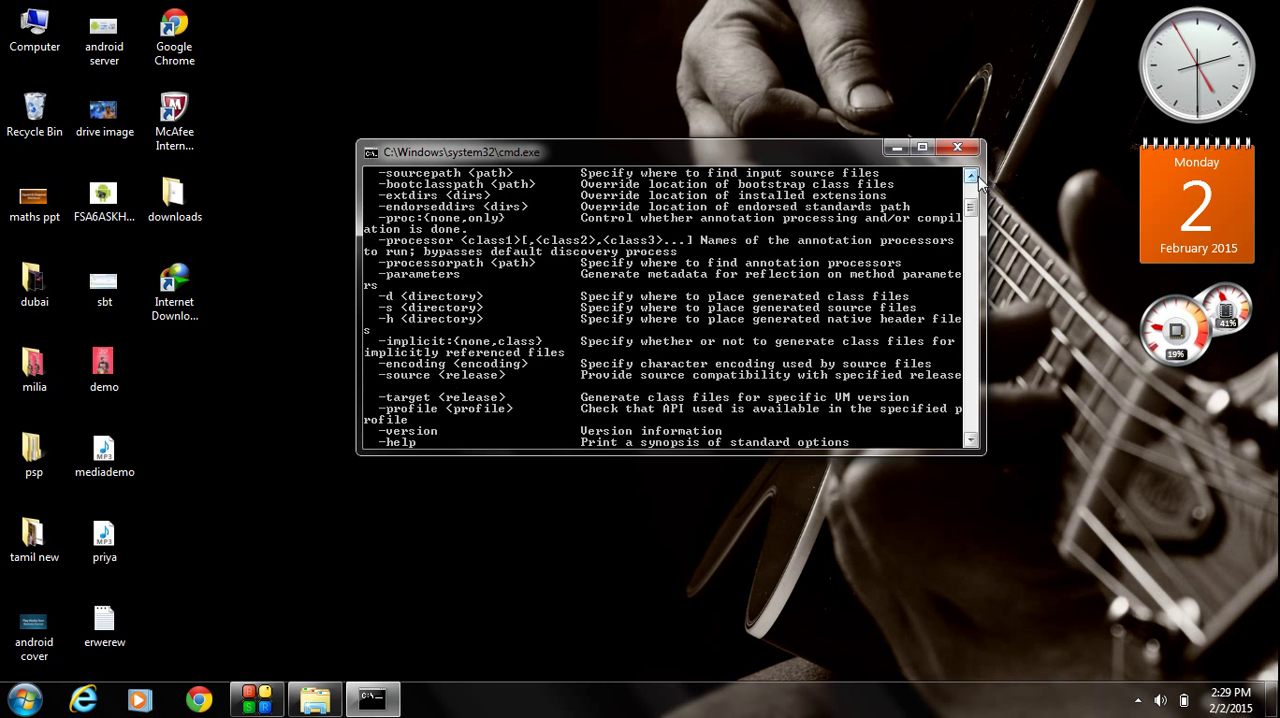